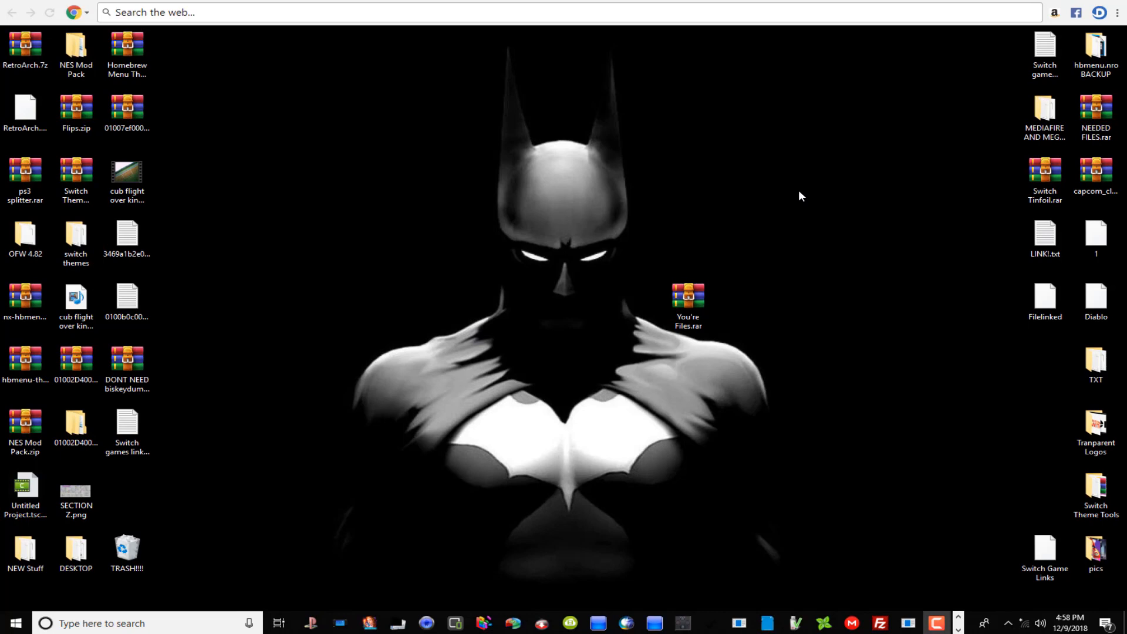
- Restore the browser showing the MediaFire page for You're Files.rar (67.89 MB)
{"action": "left_click", "coordinate": [687, 294]}
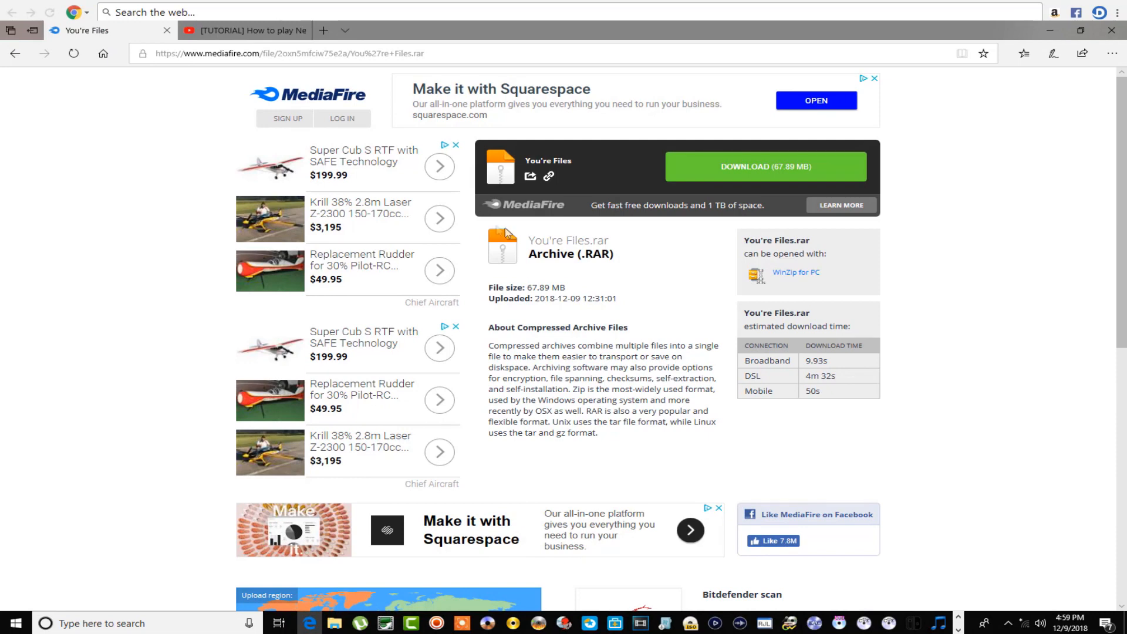
{"action": "mouse_move", "coordinate": [772, 178]}
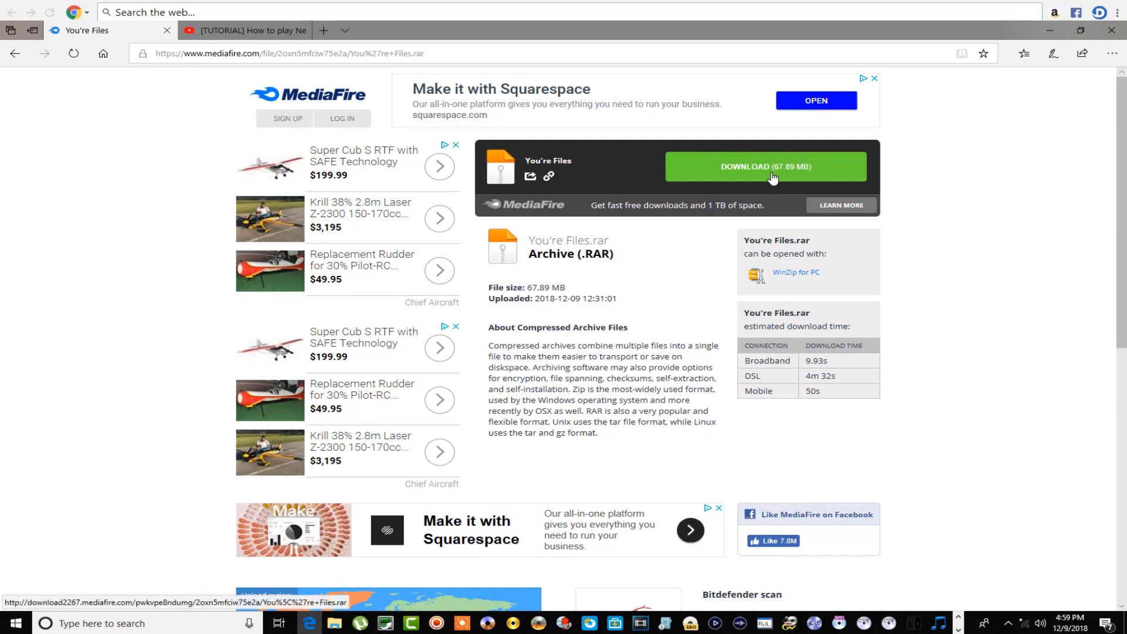
{"action": "mouse_move", "coordinate": [788, 176]}
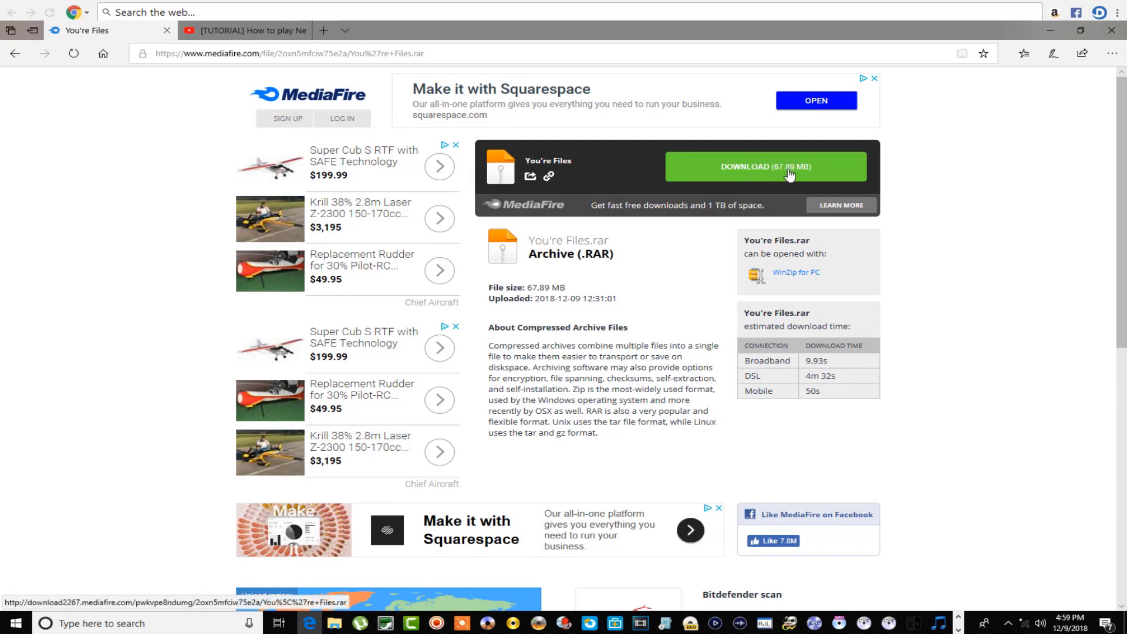
{"action": "mouse_move", "coordinate": [789, 167]}
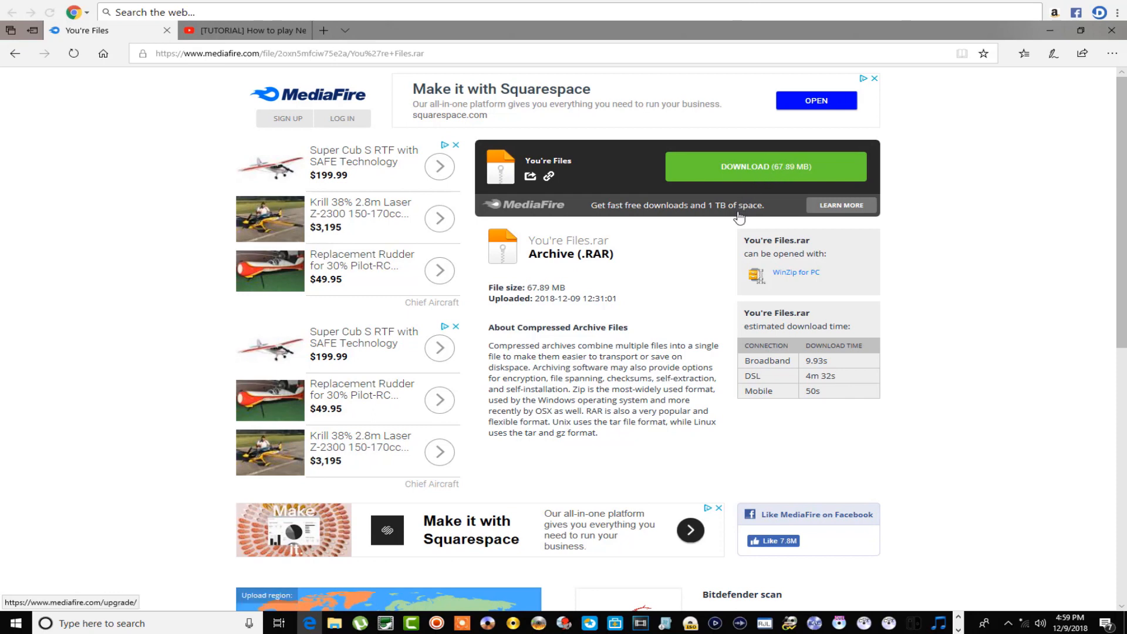
{"action": "mouse_move", "coordinate": [716, 244]}
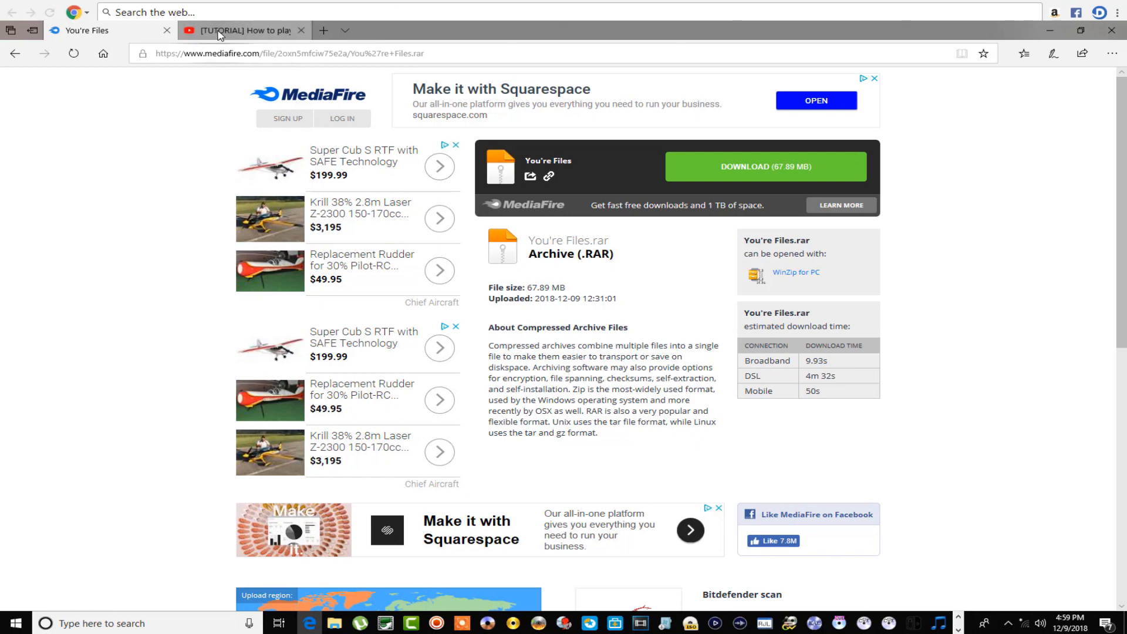
{"action": "left_click", "coordinate": [239, 31]}
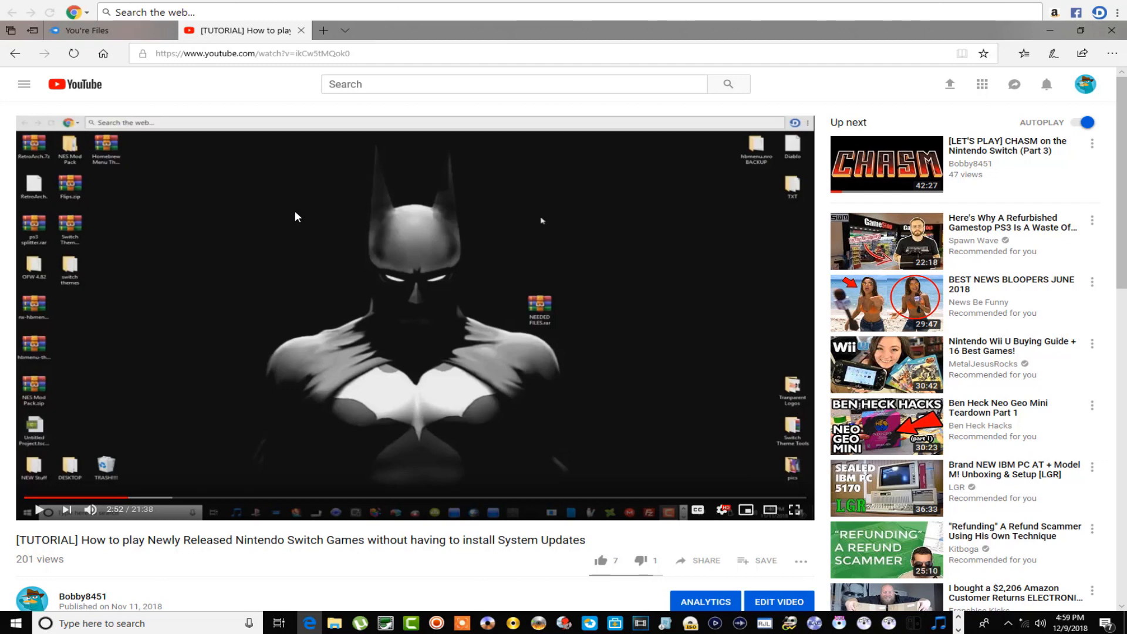
{"action": "mouse_move", "coordinate": [271, 197]}
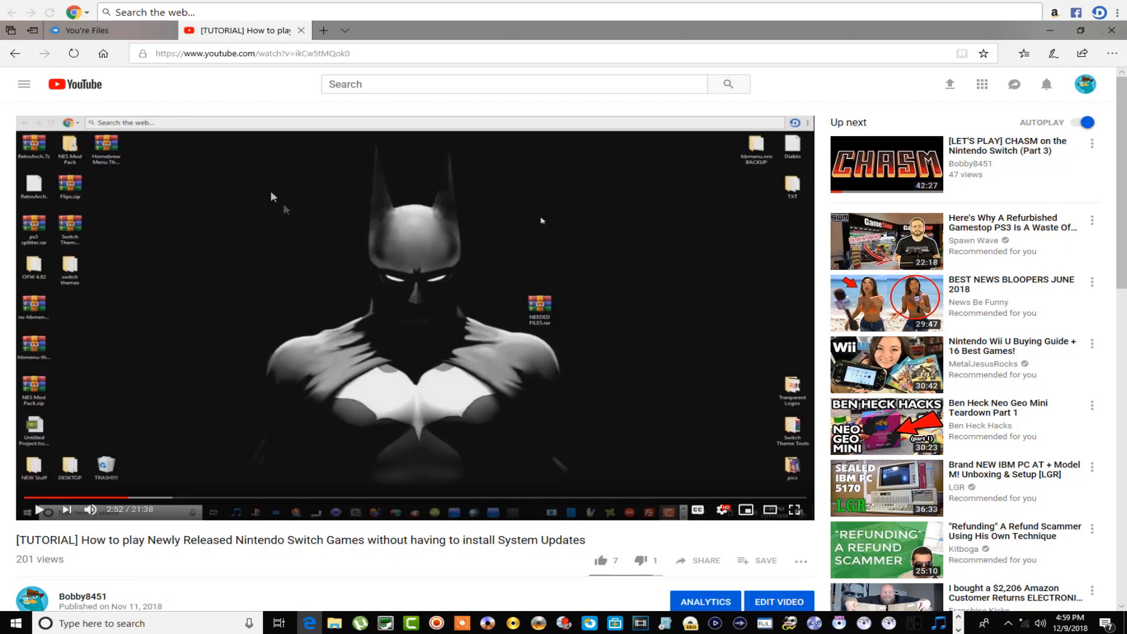
{"action": "left_click", "coordinate": [86, 30]}
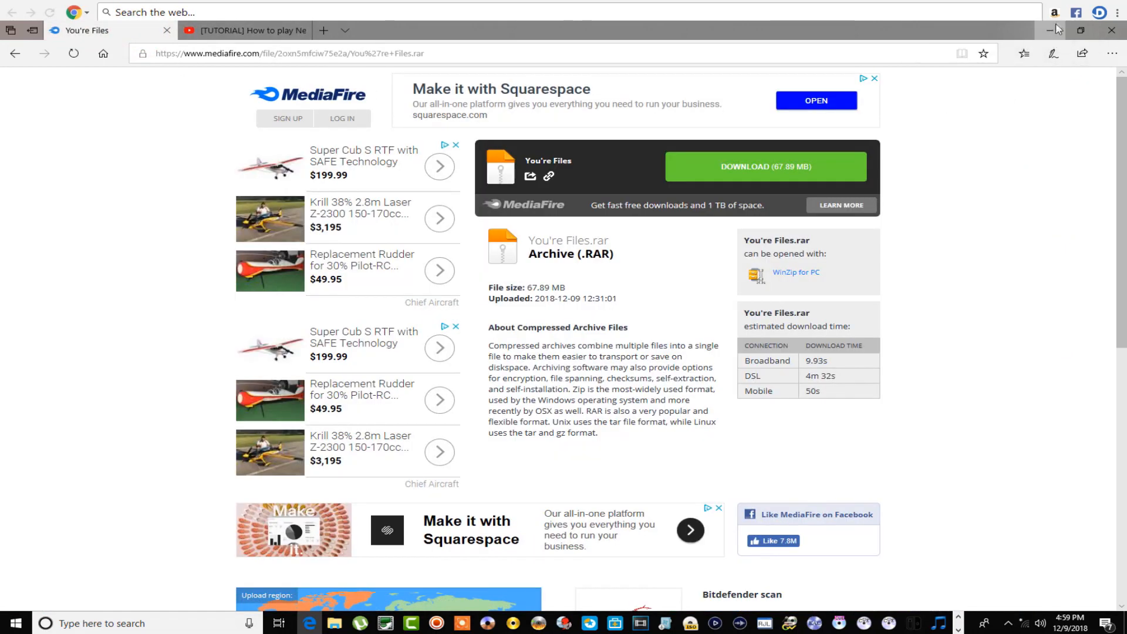
- Extract You're Files.rar into a You're Files folder beside it and enter that folder
{"action": "left_click", "coordinate": [1055, 31]}
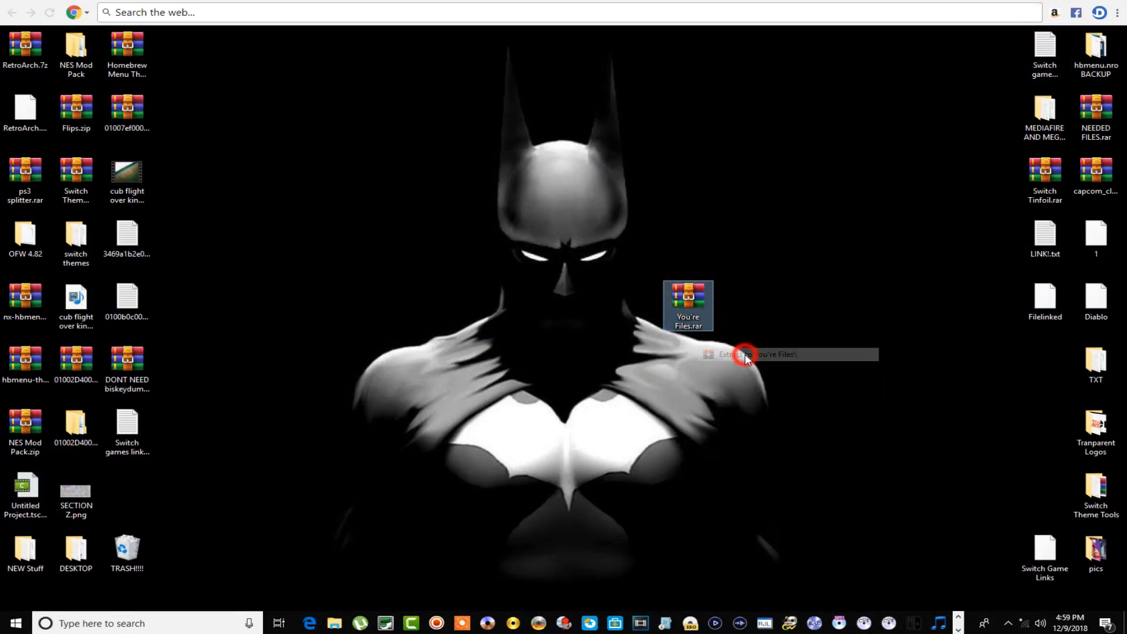
{"action": "left_click", "coordinate": [755, 353]}
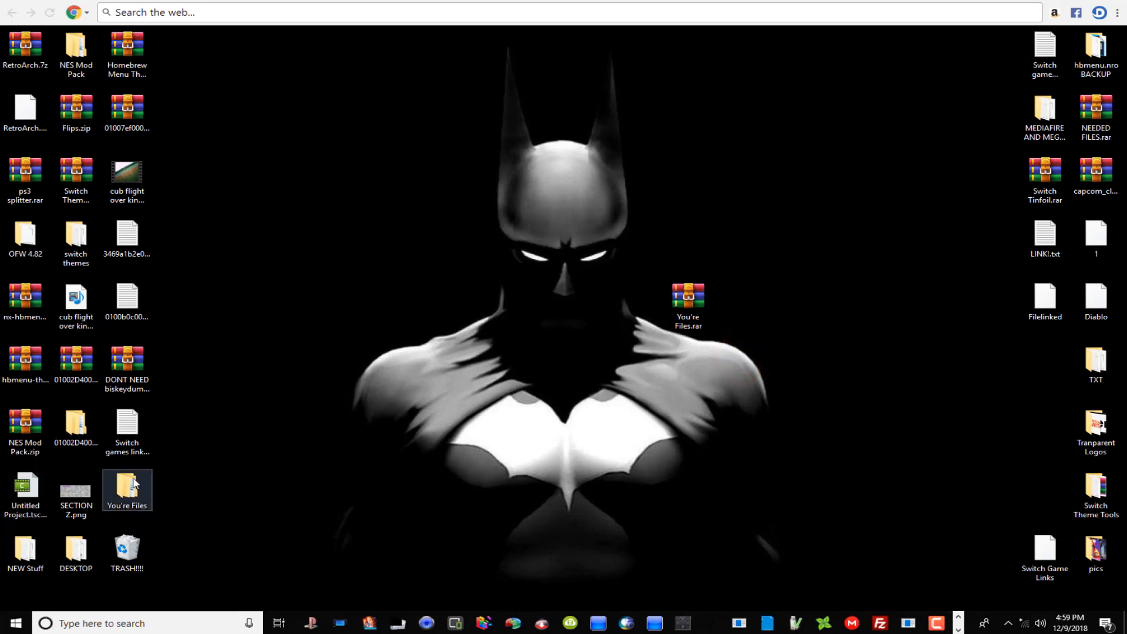
{"action": "left_click_drag", "start_coordinate": [127, 491], "coordinate": [738, 301]}
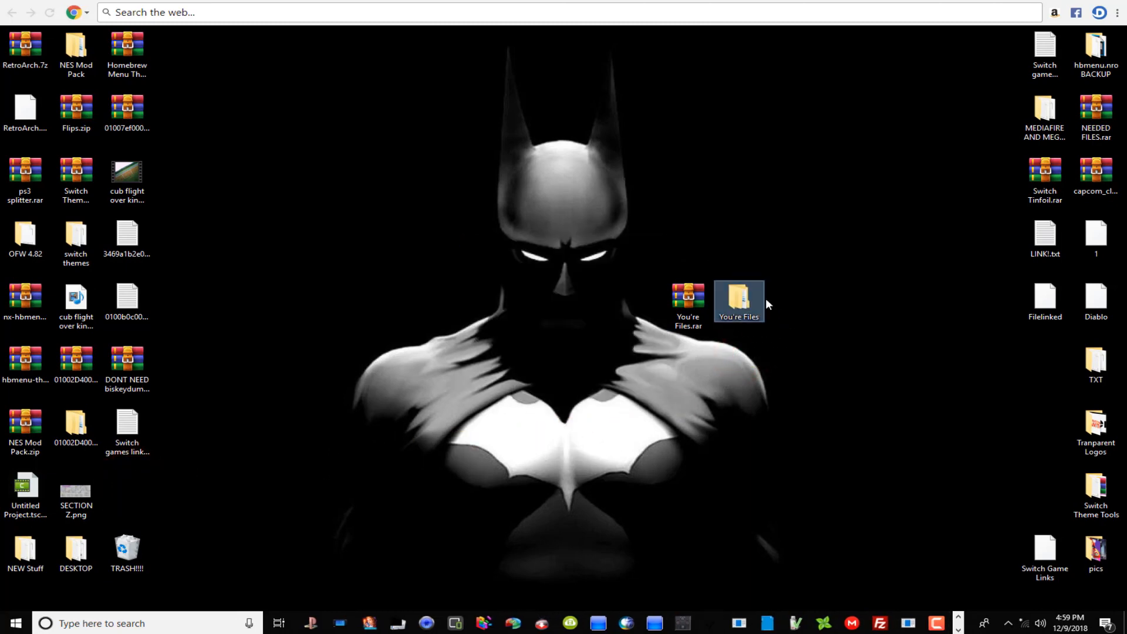
{"action": "double_click", "coordinate": [739, 296]}
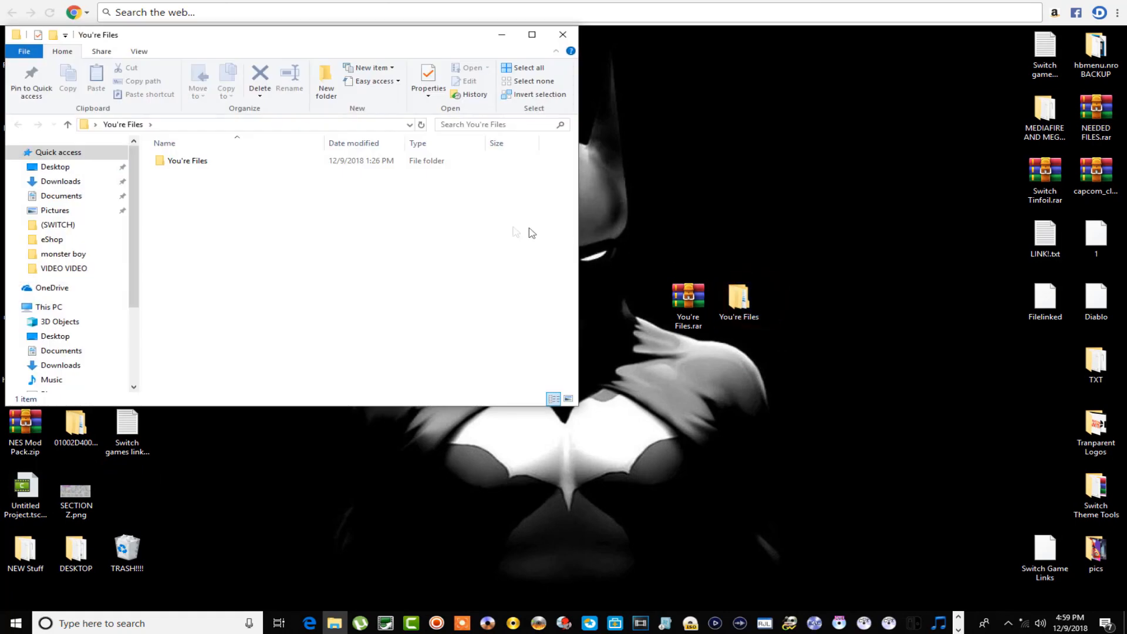
- Enter the inner You're Files folder and point out zadig-2.4.exe, TegraRcmGUI and SDFilesV1011.zip
{"action": "double_click", "coordinate": [187, 161]}
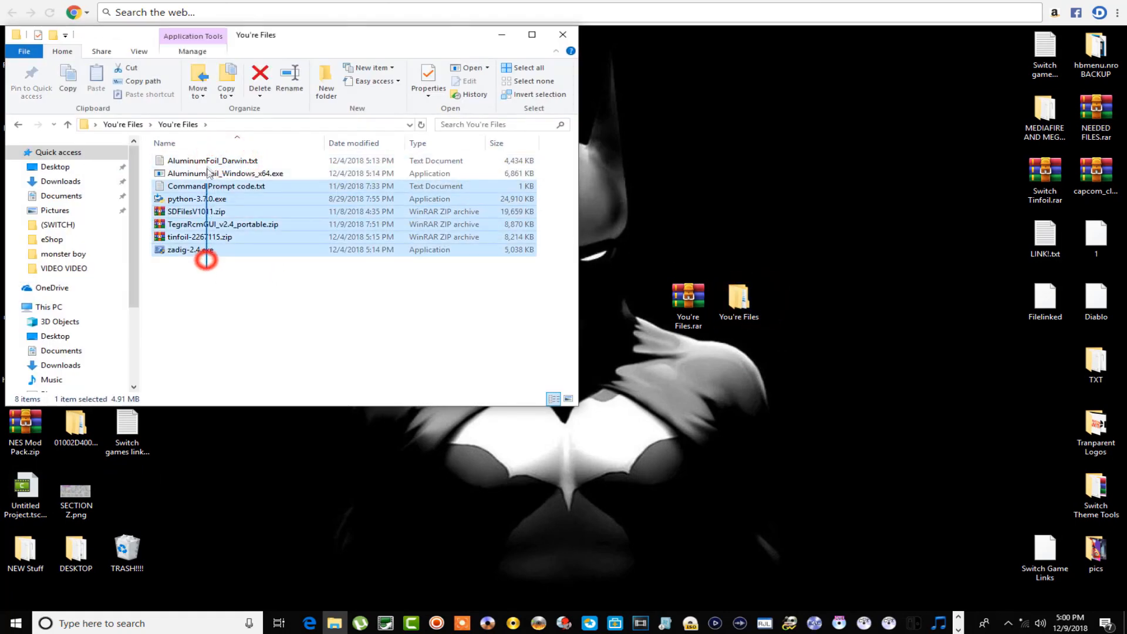
{"action": "left_click", "coordinate": [204, 280]}
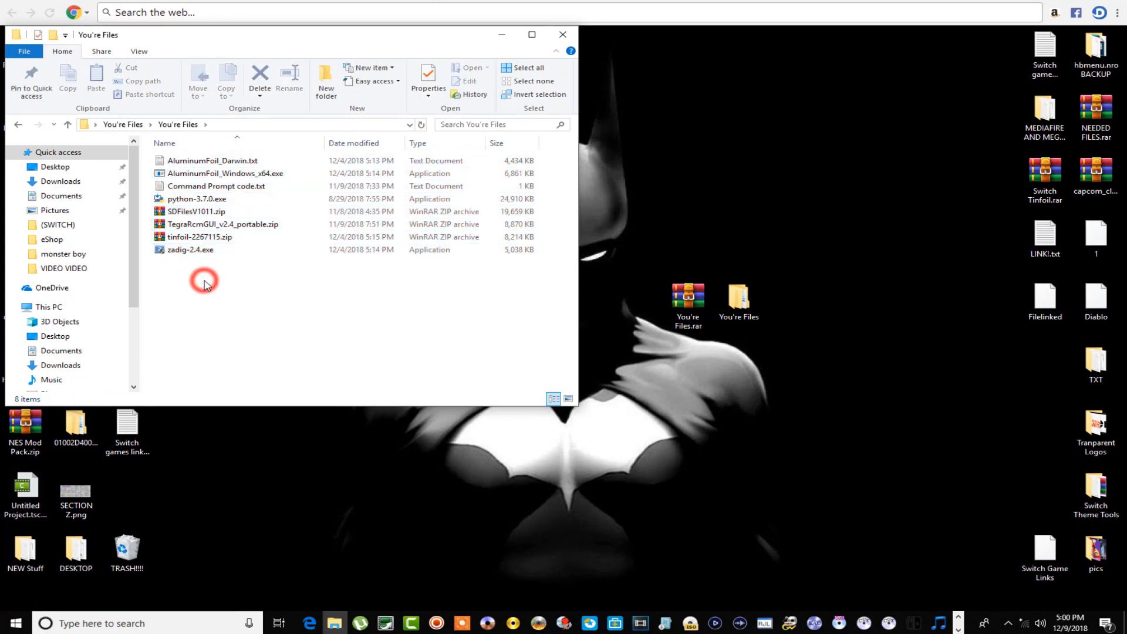
{"action": "left_click", "coordinate": [203, 280]}
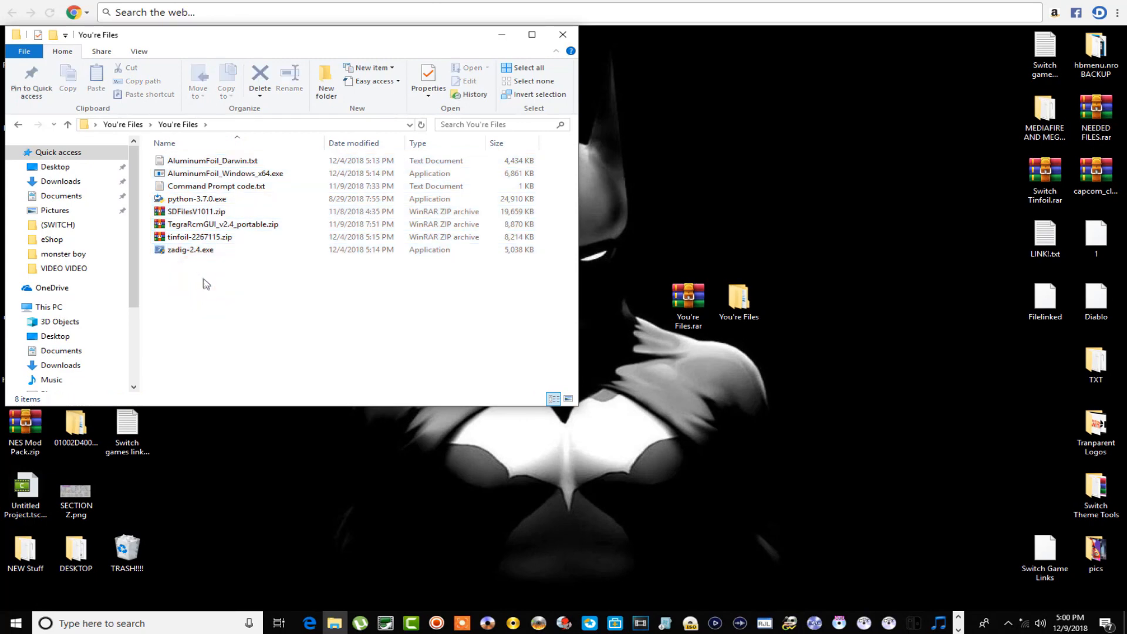
{"action": "left_click", "coordinate": [190, 249]}
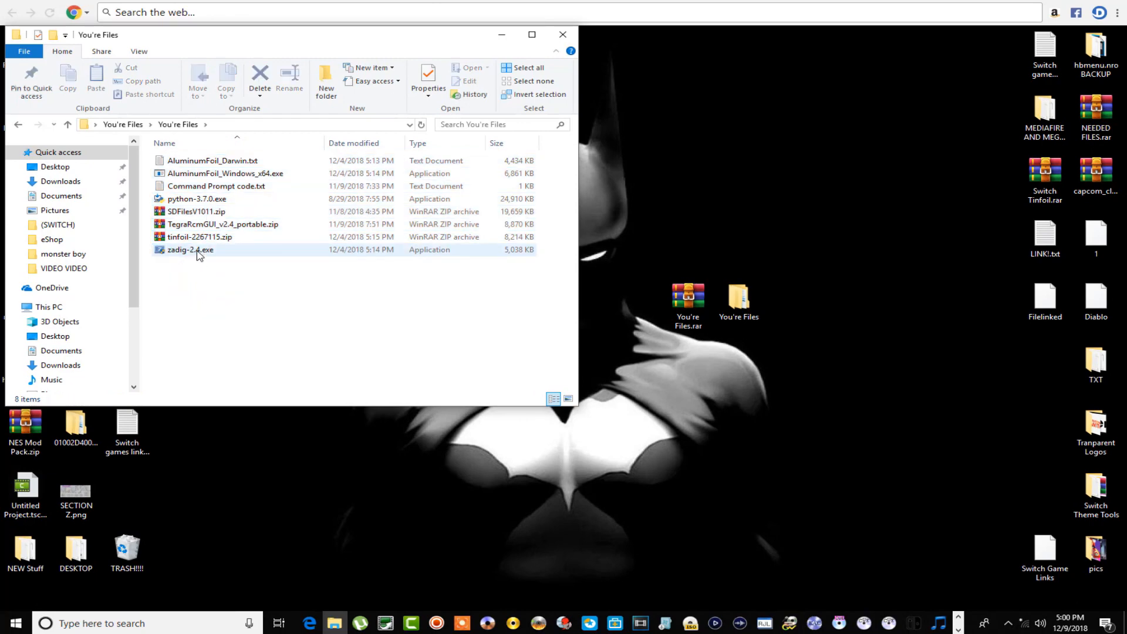
{"action": "left_click", "coordinate": [190, 249]}
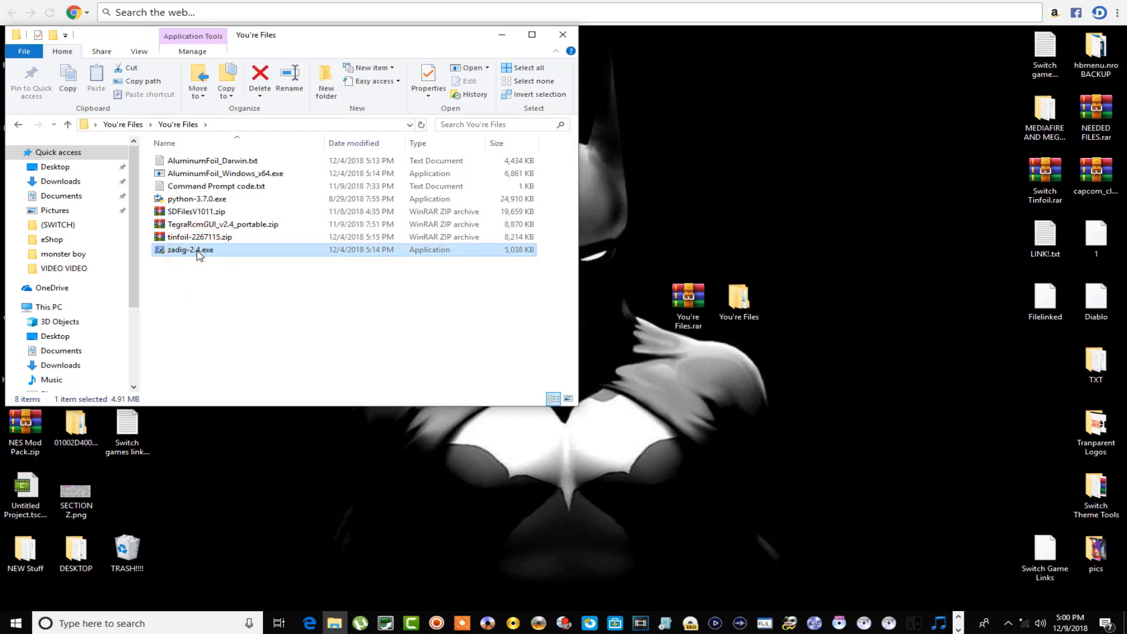
{"action": "left_click", "coordinate": [222, 223]}
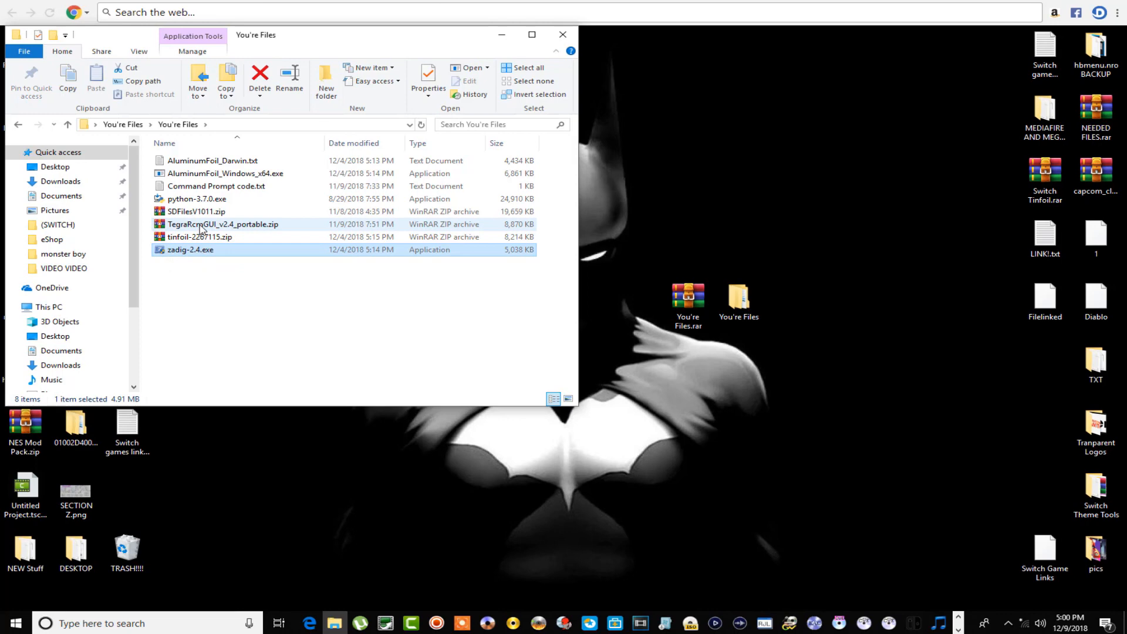
{"action": "mouse_move", "coordinate": [222, 224]}
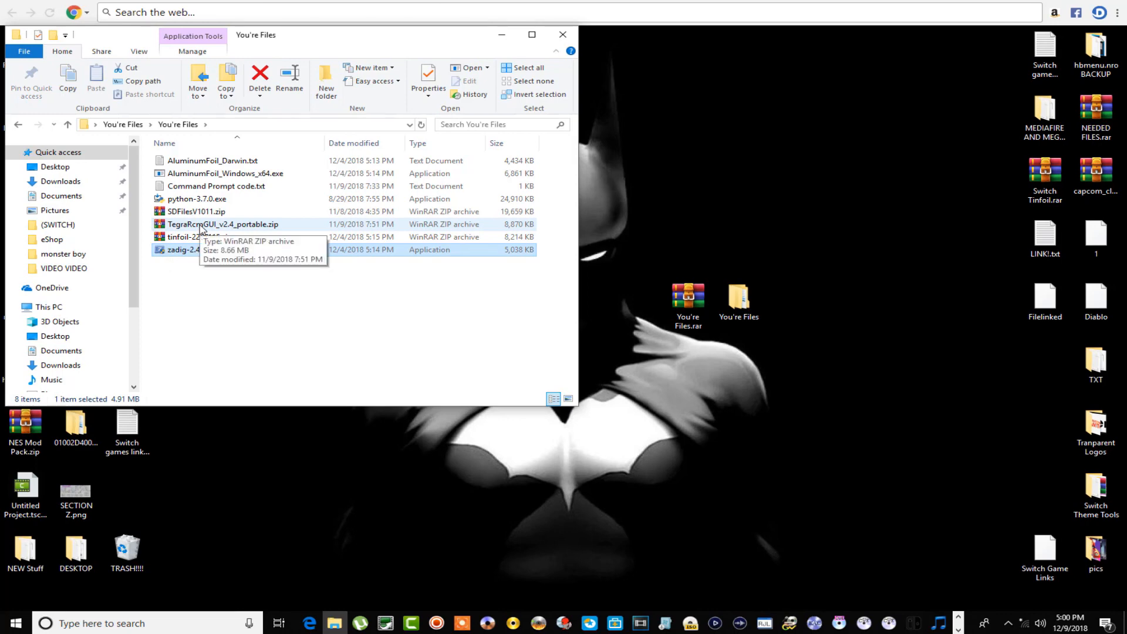
{"action": "left_click", "coordinate": [196, 210]}
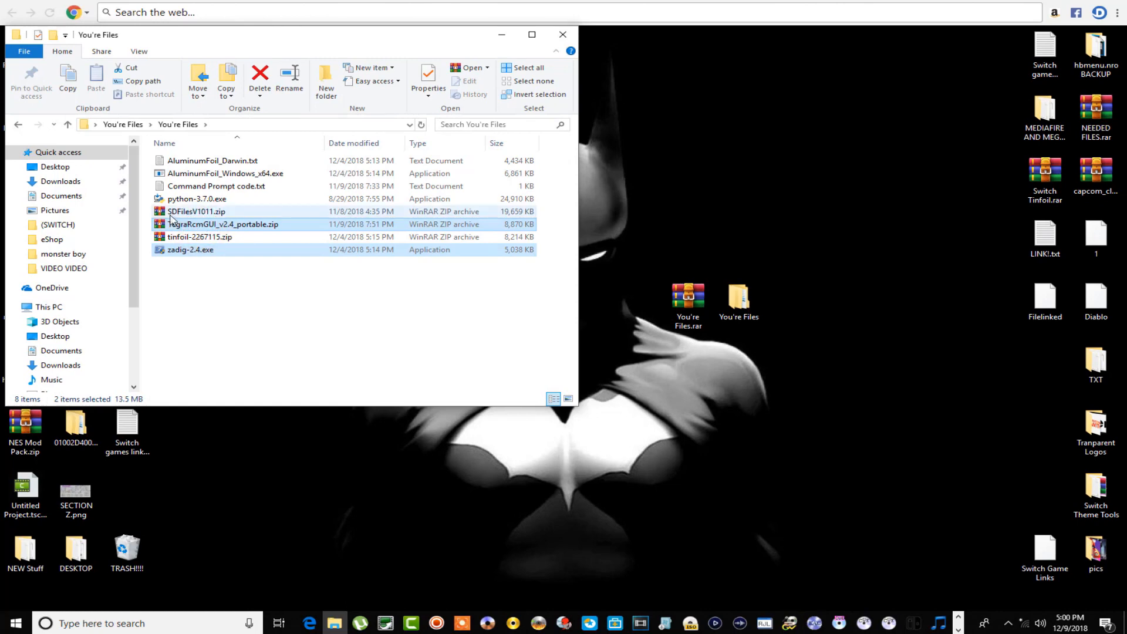
{"action": "mouse_move", "coordinate": [204, 211]}
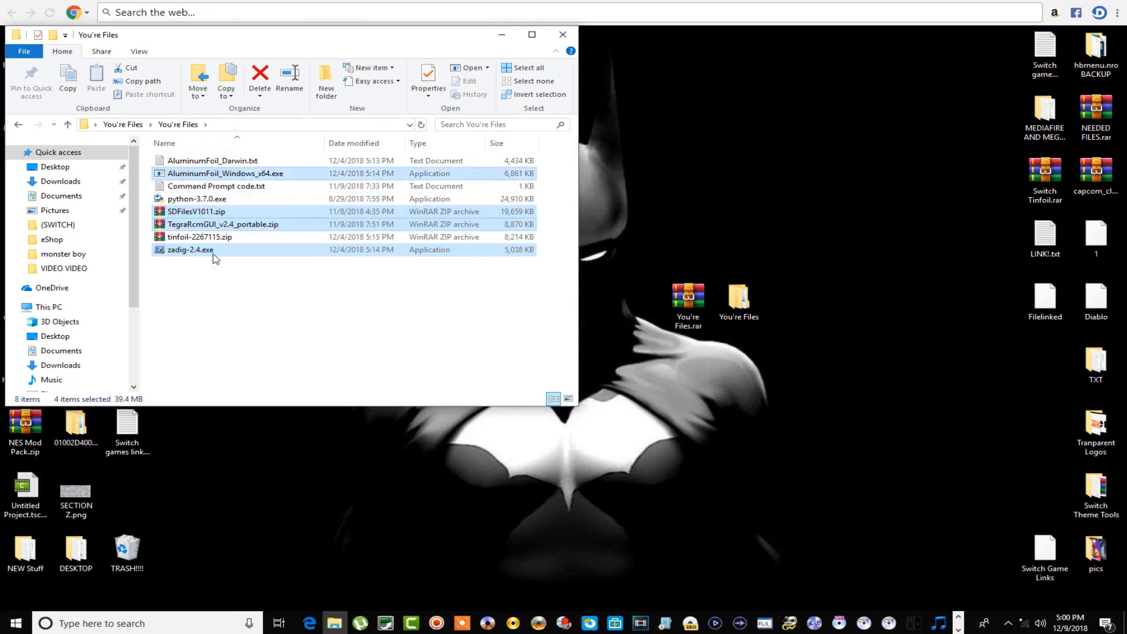
{"action": "mouse_move", "coordinate": [212, 285]}
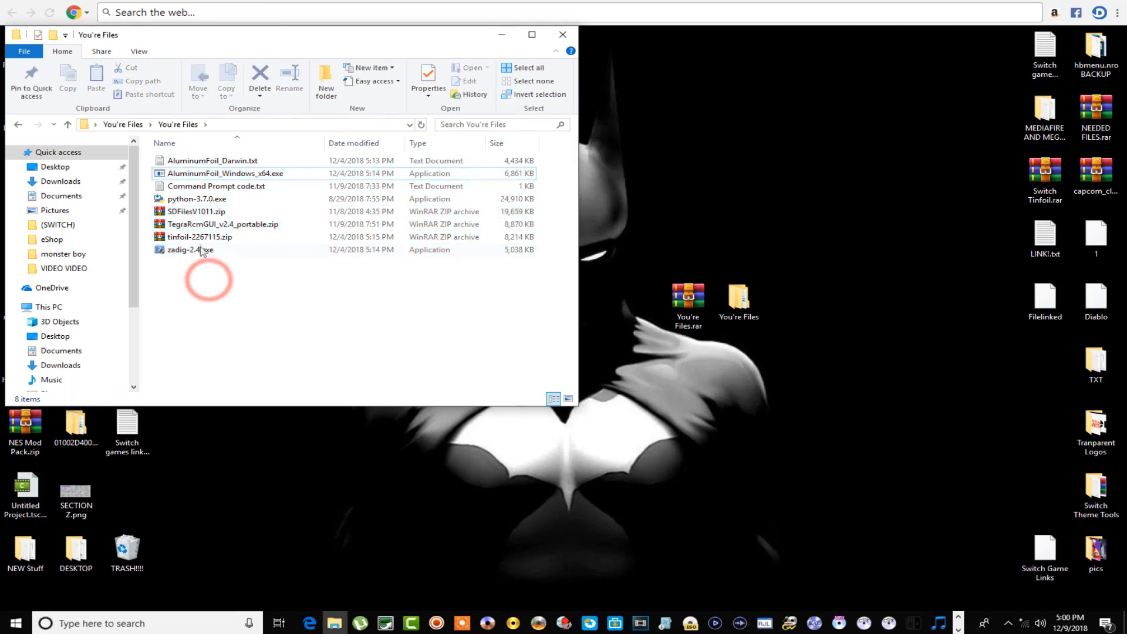
{"action": "mouse_move", "coordinate": [193, 212]}
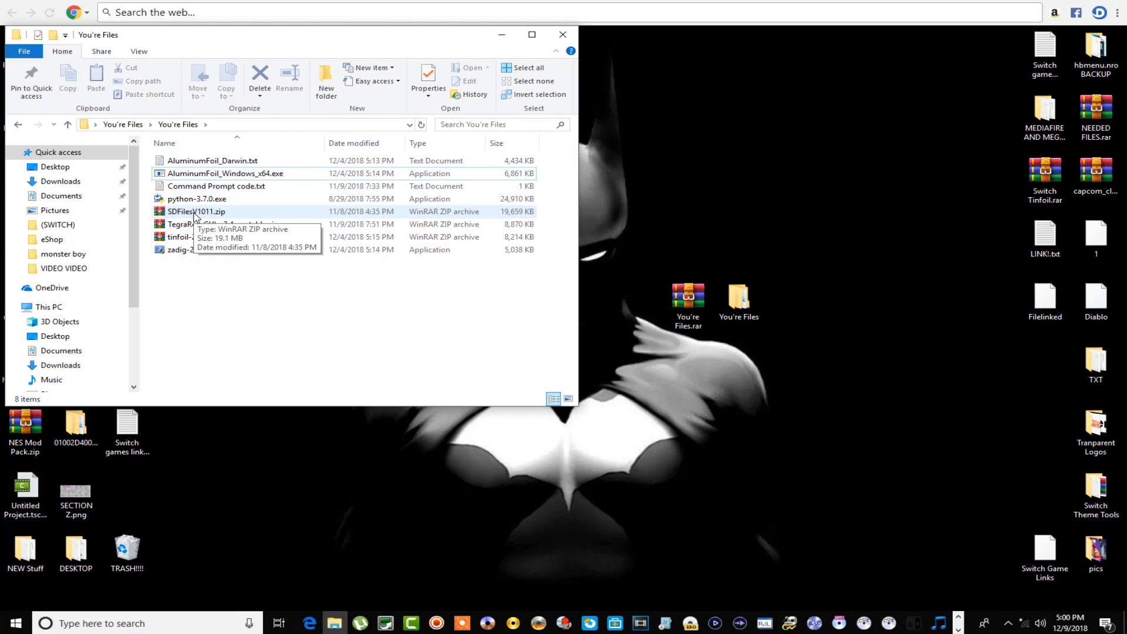
{"action": "left_click", "coordinate": [196, 211]}
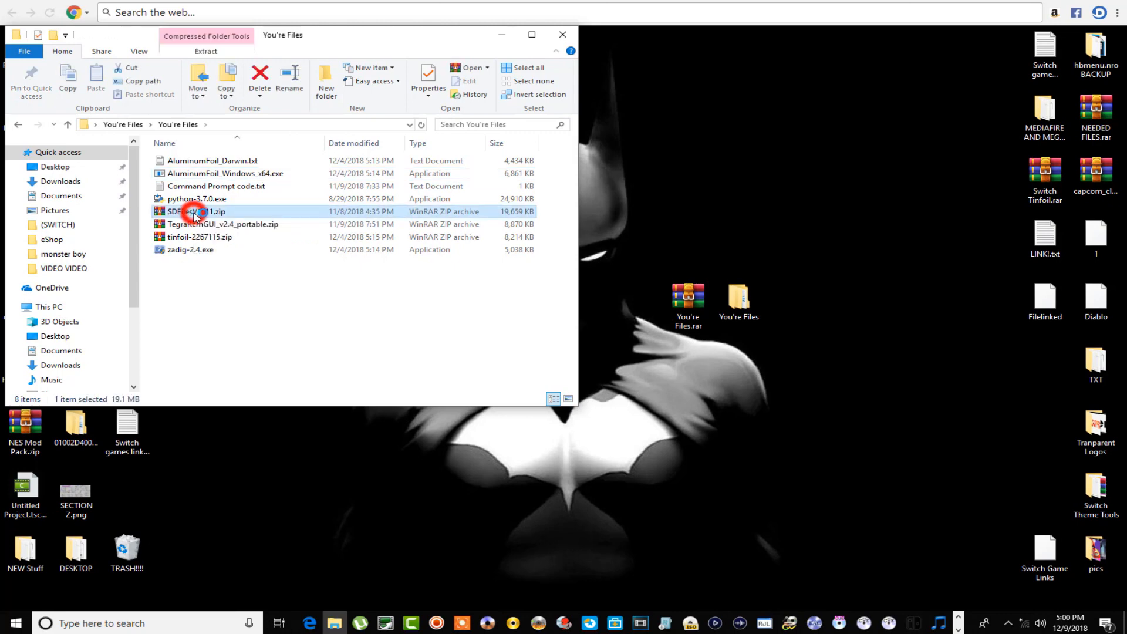
- Browse SDFilesV1011.zip in WinRAR, viewing tinfoil.nro inside the switch folder, then return to the root
{"action": "double_click", "coordinate": [196, 211]}
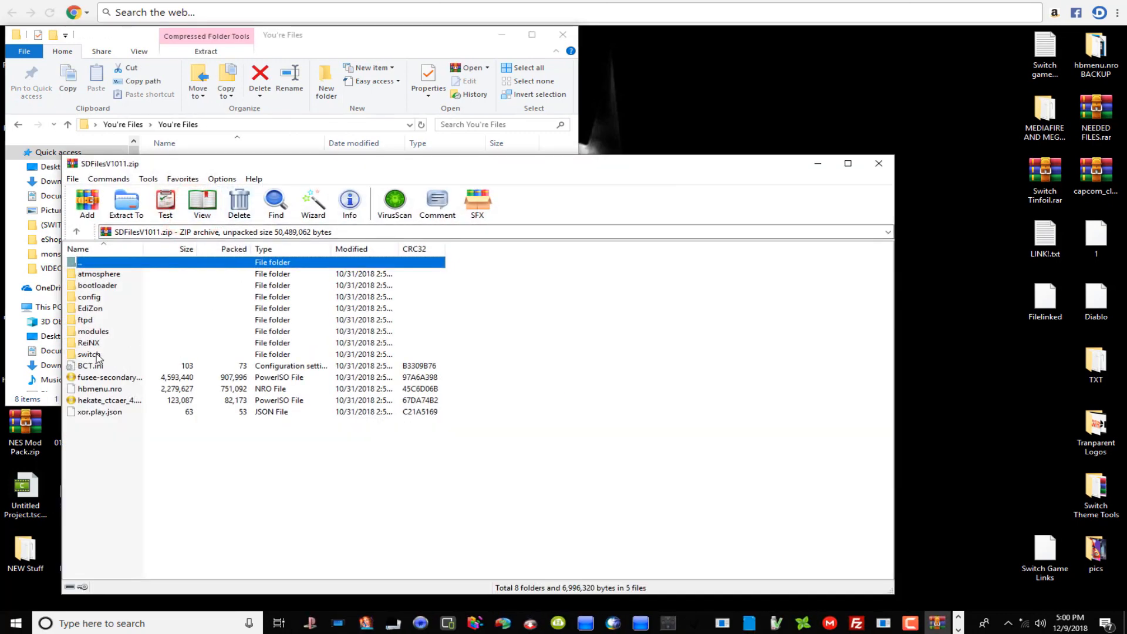
{"action": "left_click", "coordinate": [89, 353]}
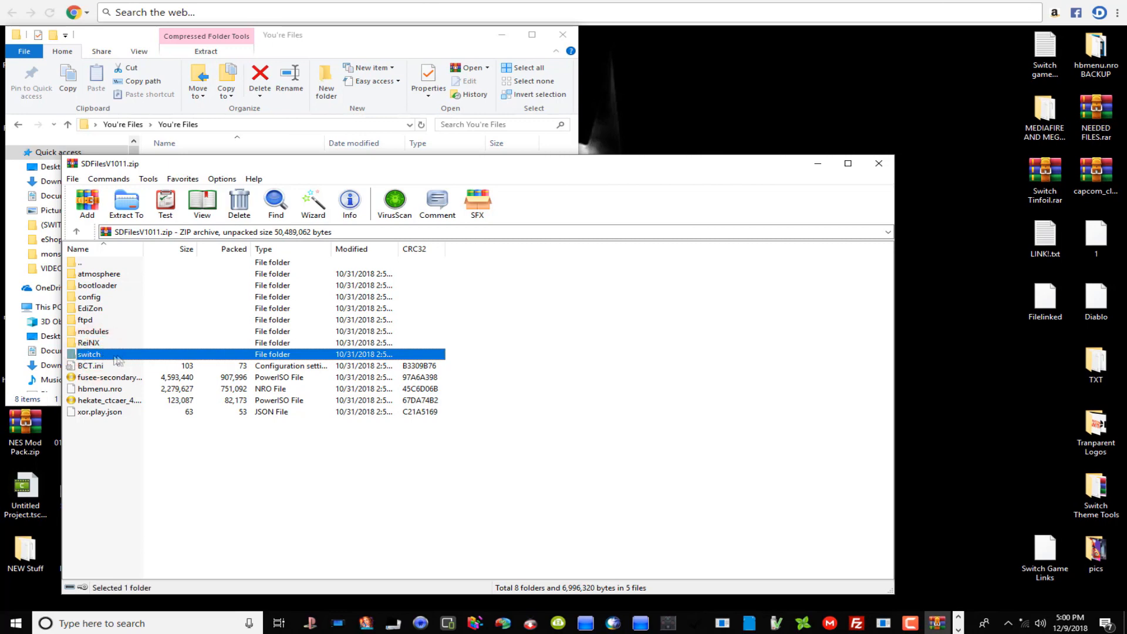
{"action": "double_click", "coordinate": [89, 353]}
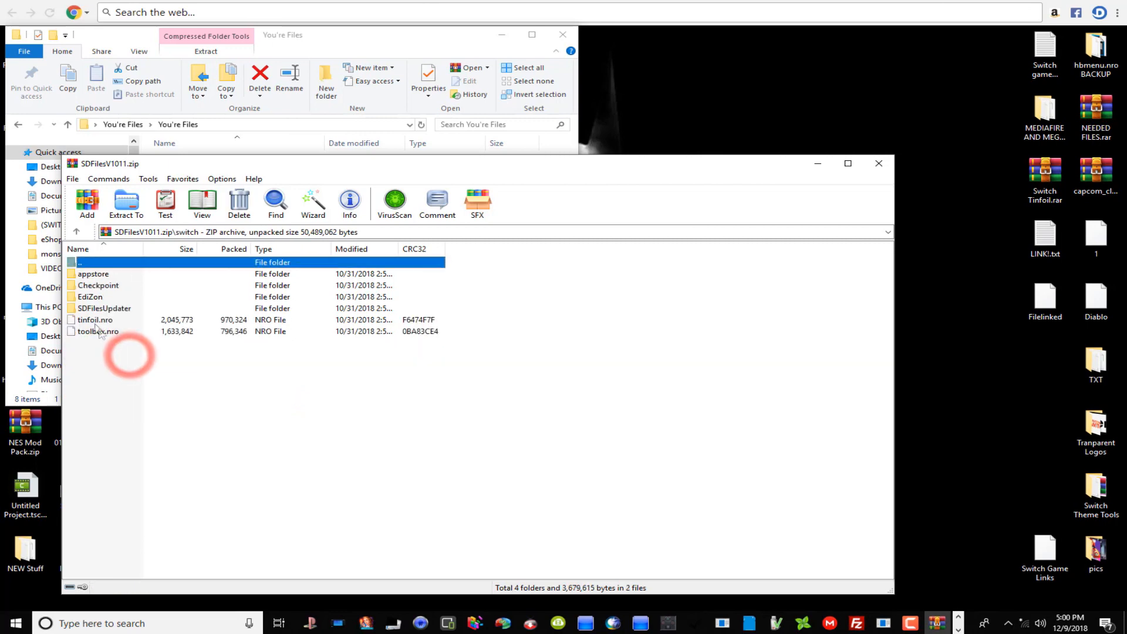
{"action": "left_click", "coordinate": [95, 319]}
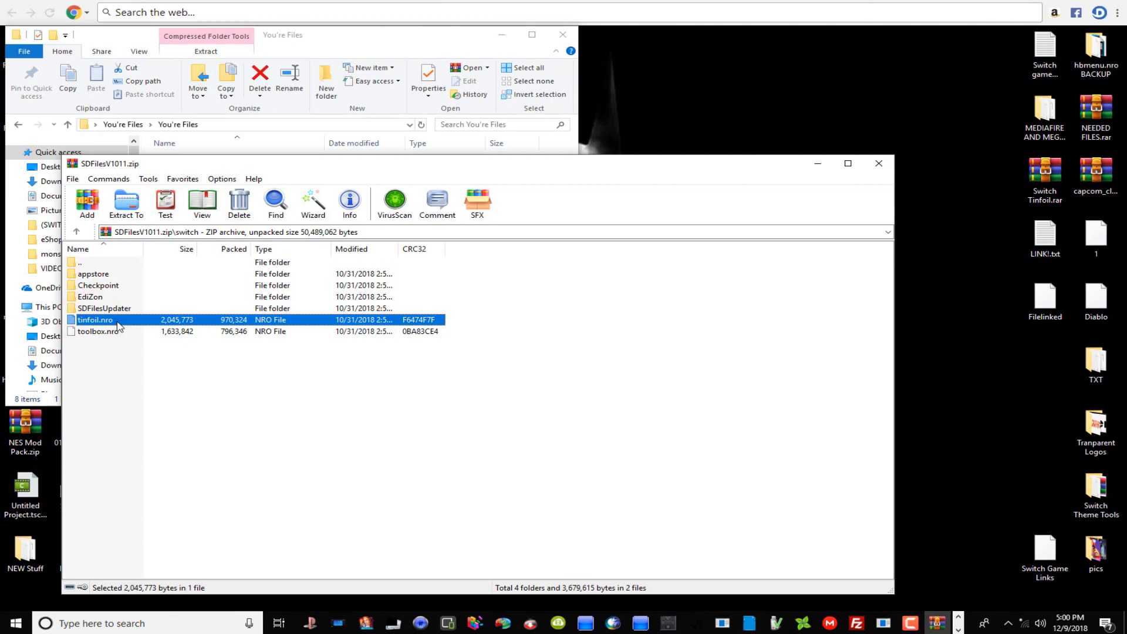
{"action": "mouse_move", "coordinate": [120, 267]}
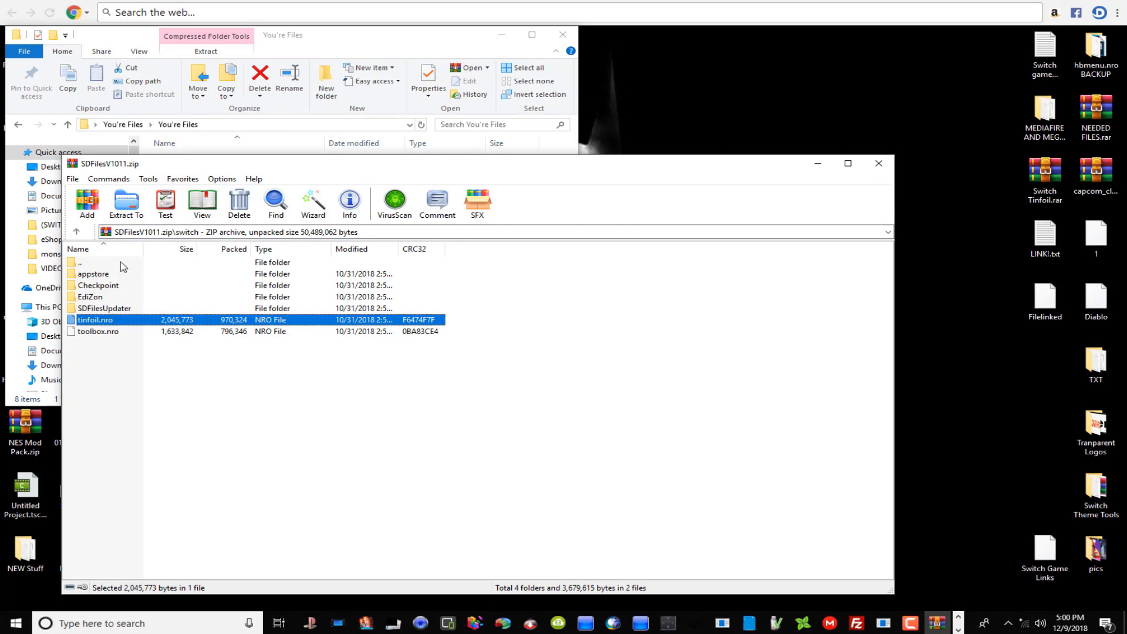
{"action": "left_click", "coordinate": [94, 261]}
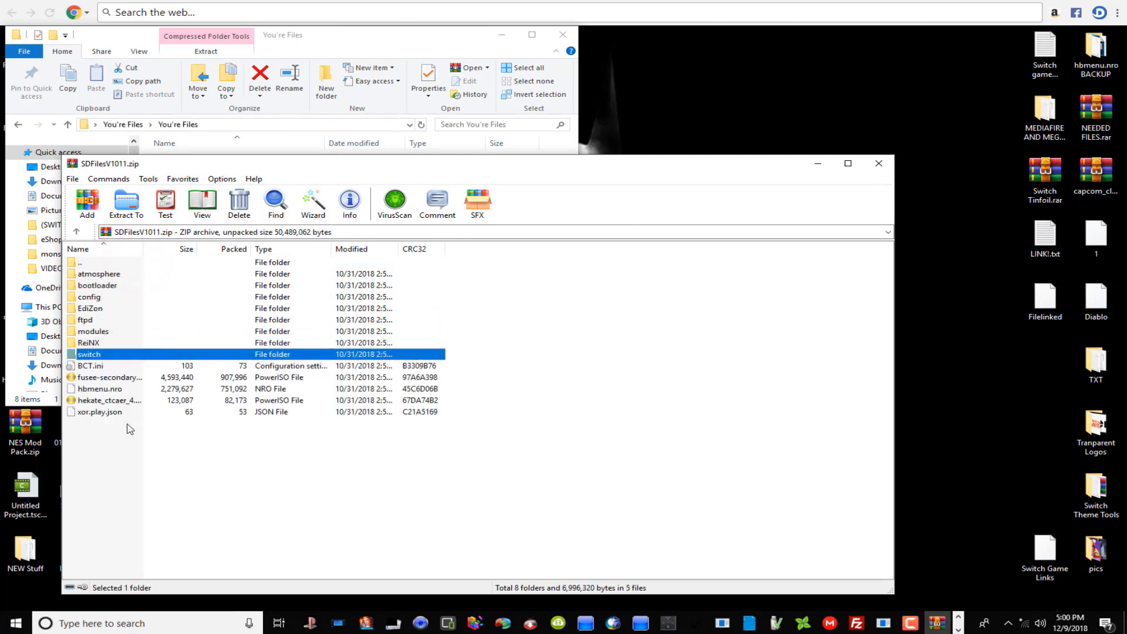
{"action": "mouse_move", "coordinate": [132, 446]}
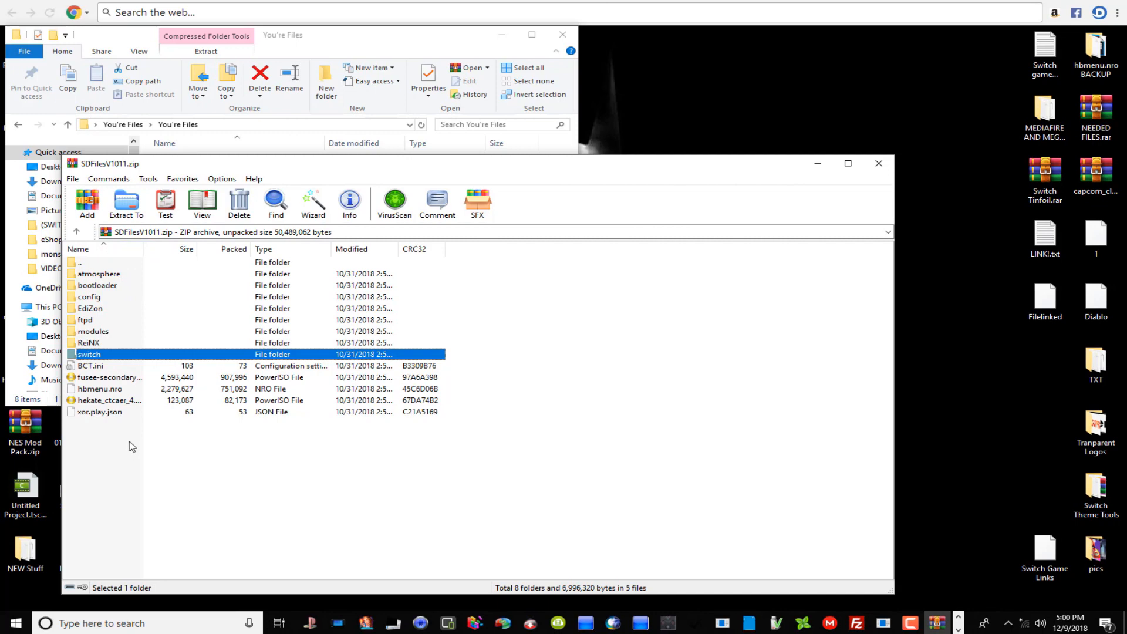
{"action": "mouse_move", "coordinate": [101, 354]}
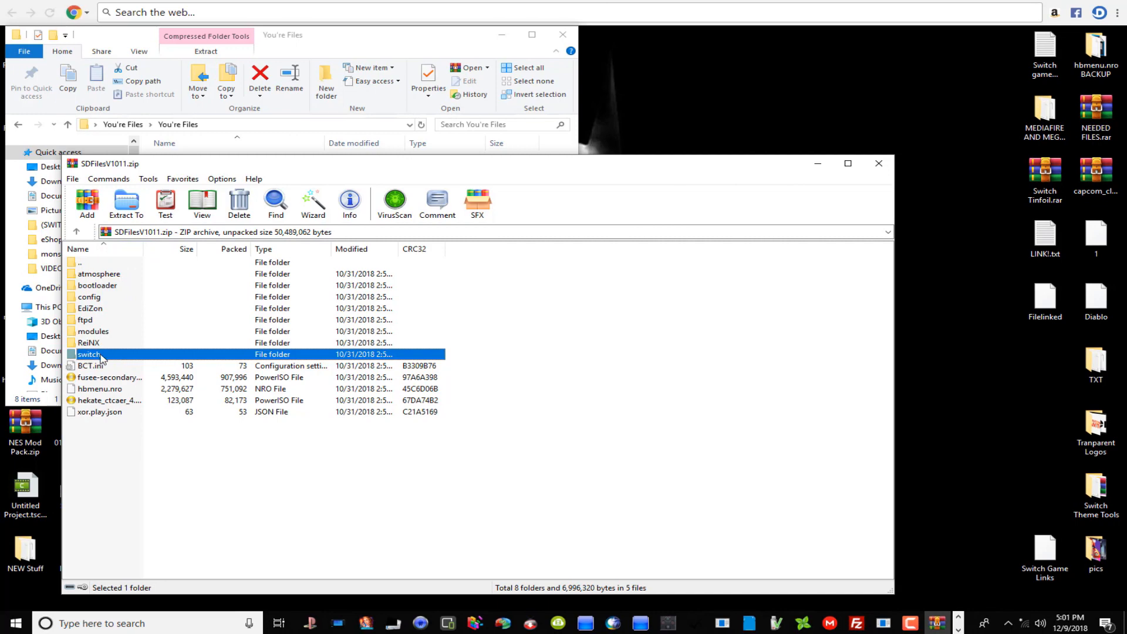
{"action": "mouse_move", "coordinate": [112, 366]}
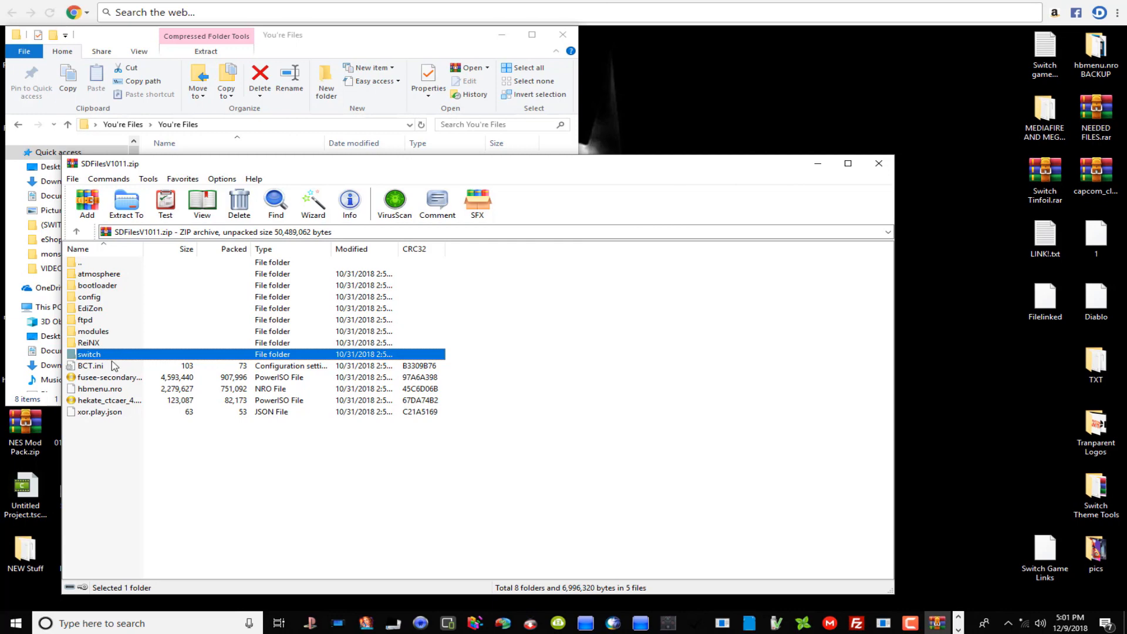
{"action": "mouse_move", "coordinate": [122, 359]}
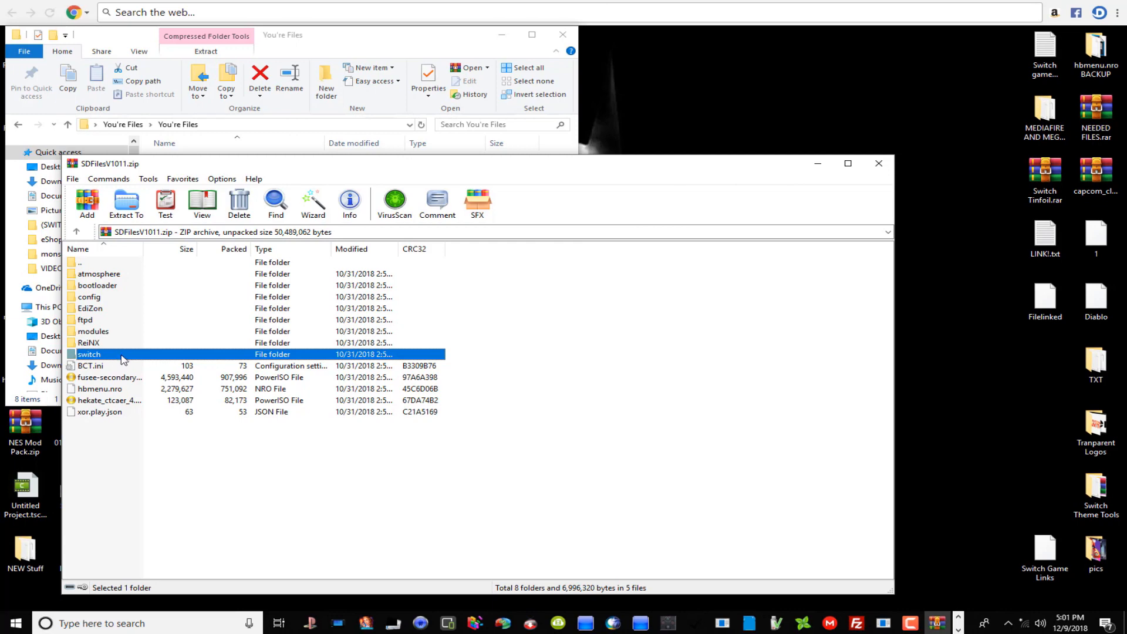
{"action": "double_click", "coordinate": [88, 353]}
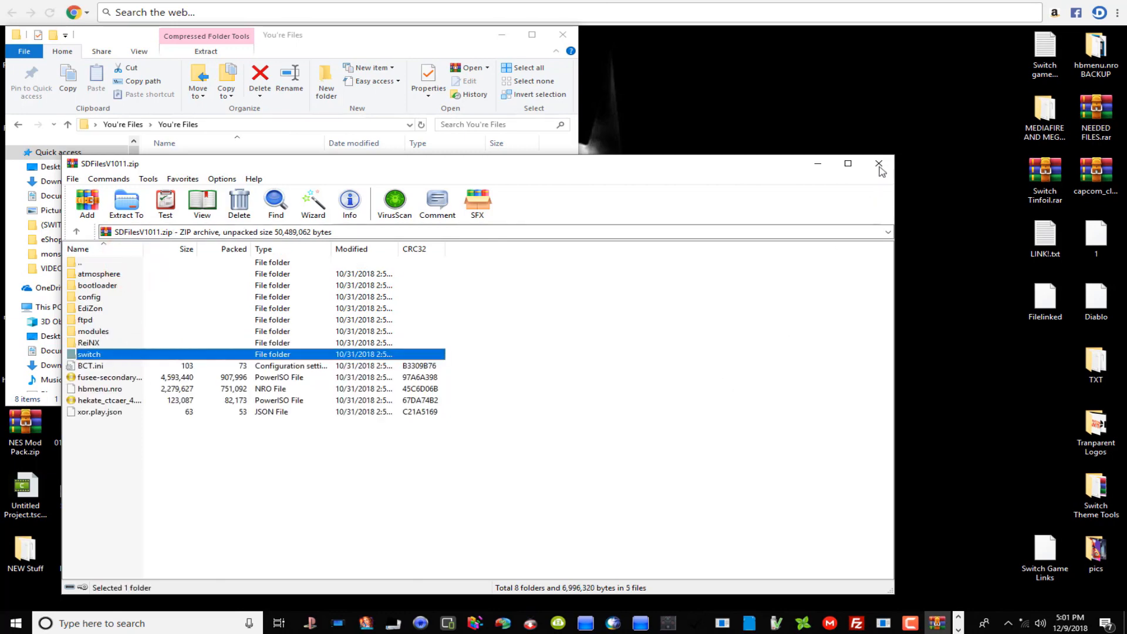
- Close the WinRAR archive and select zadig-2.4.exe in the You're Files folder
{"action": "left_click", "coordinate": [878, 164]}
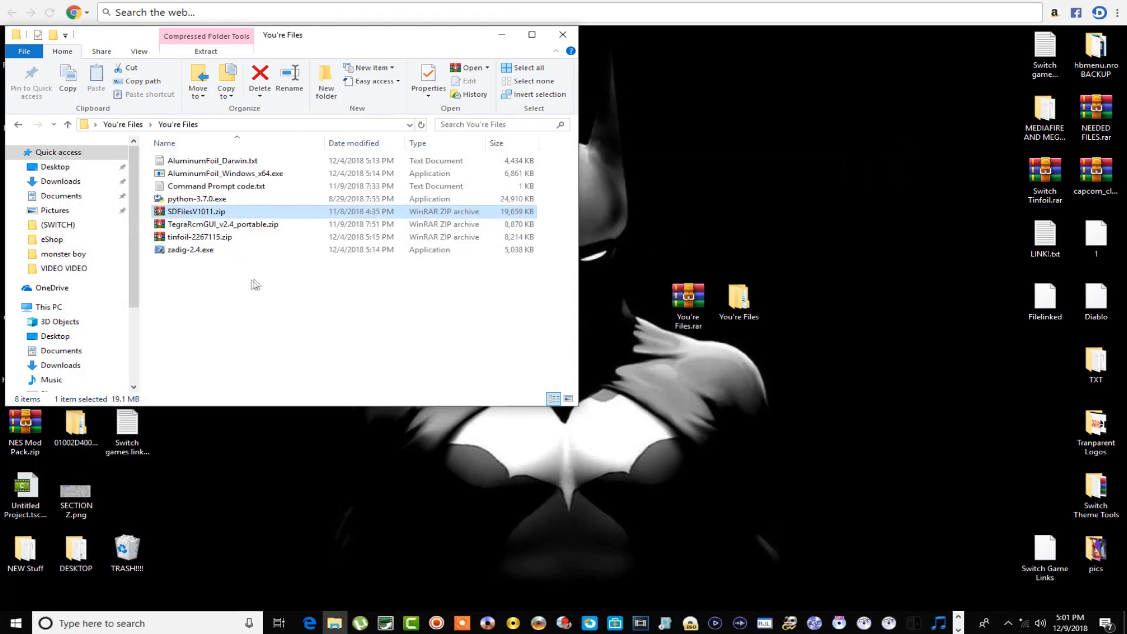
{"action": "mouse_move", "coordinate": [261, 77]}
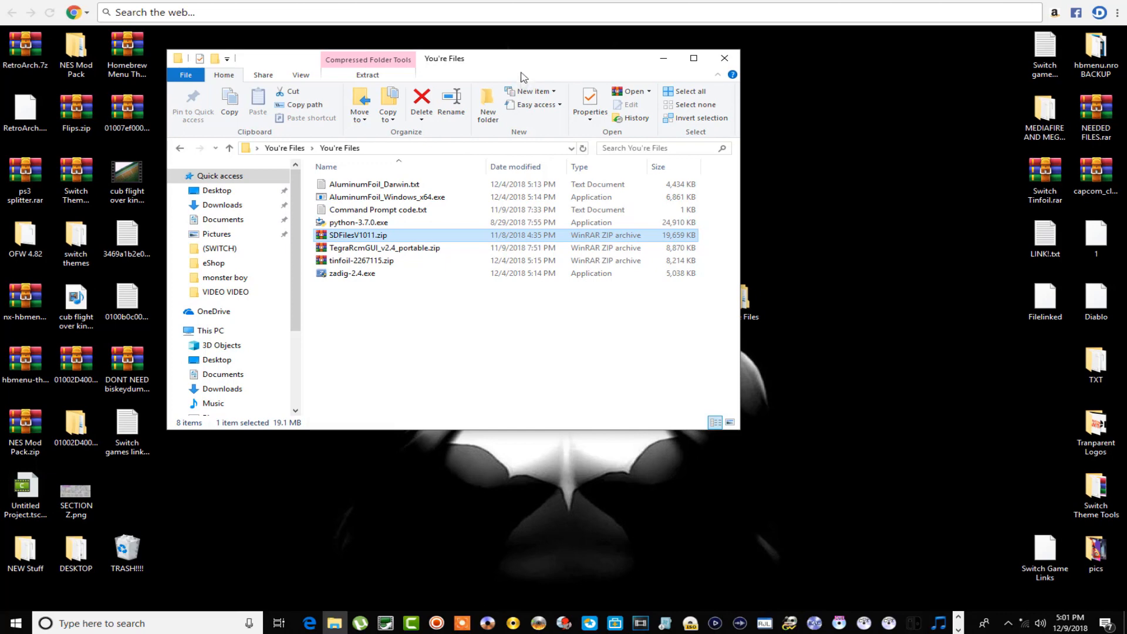
{"action": "left_click", "coordinate": [352, 274]}
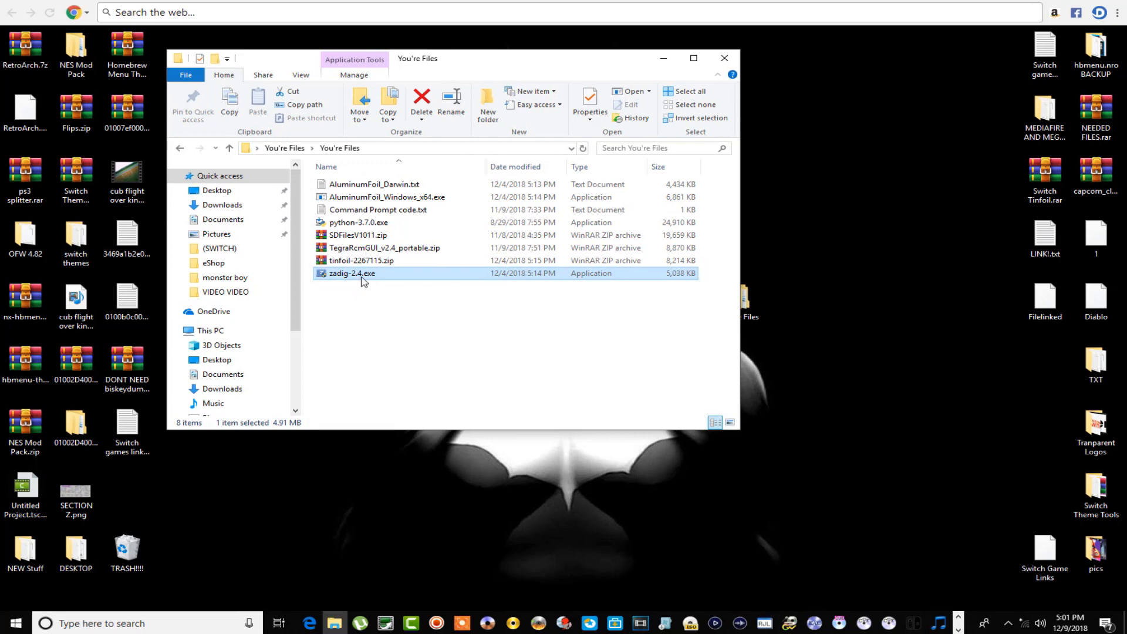
{"action": "mouse_move", "coordinate": [359, 275]}
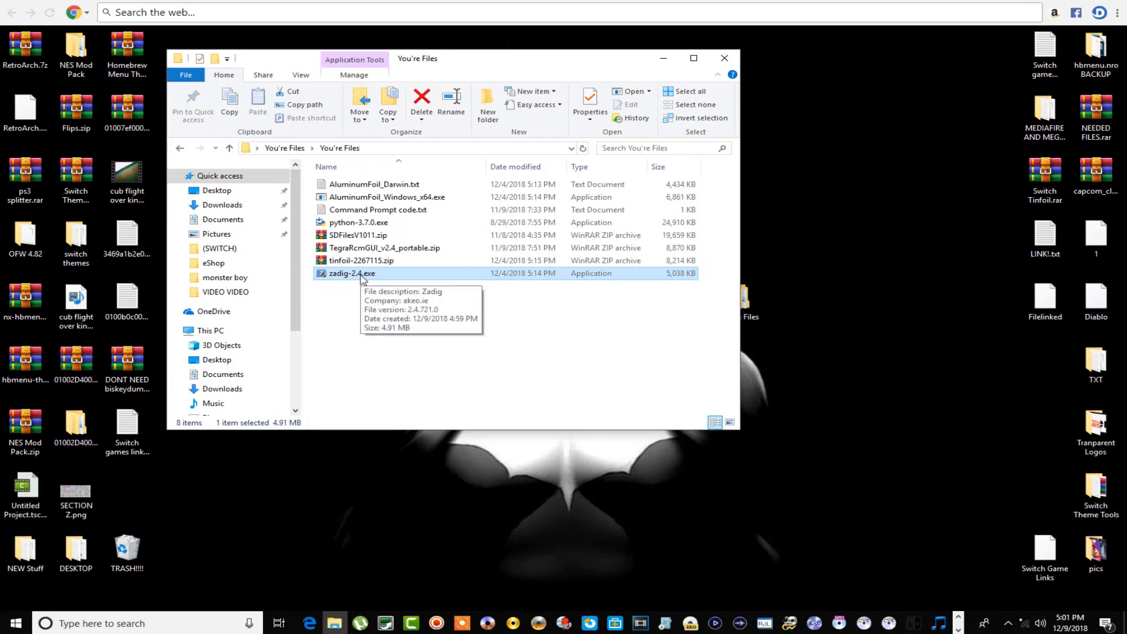
{"action": "mouse_move", "coordinate": [360, 277]}
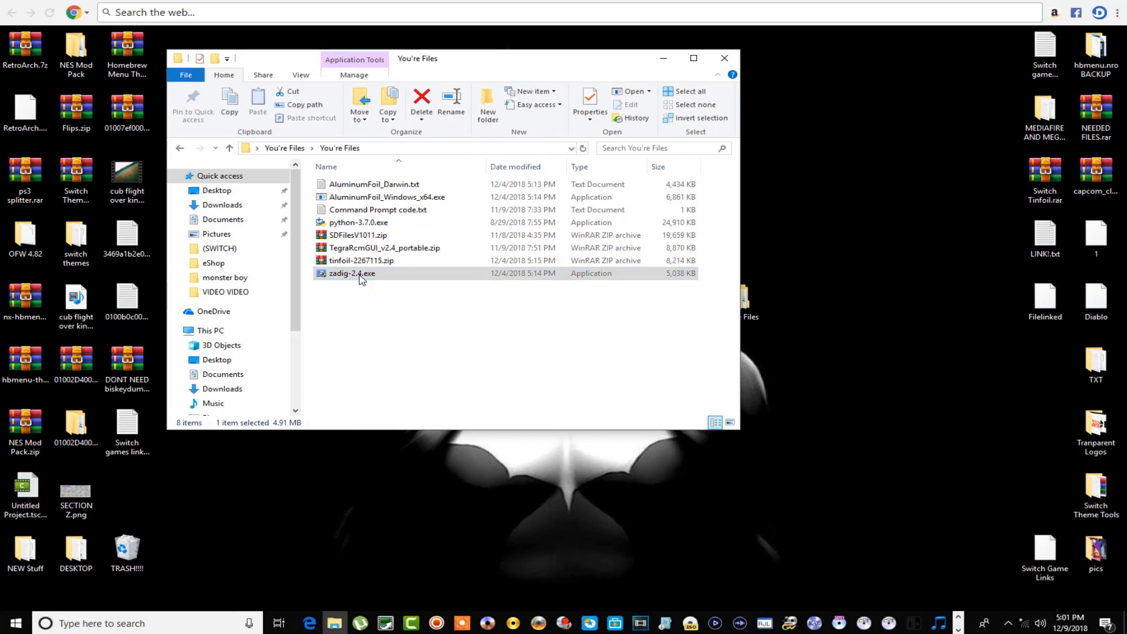
- Launch Zadig and list all connected USB devices
{"action": "double_click", "coordinate": [351, 273]}
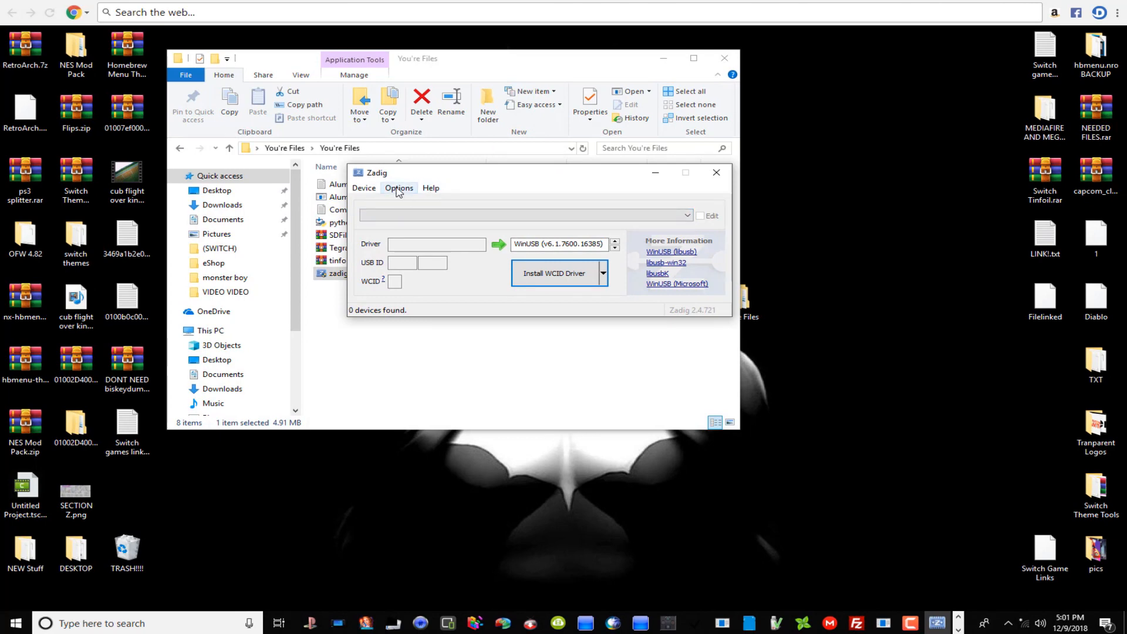
{"action": "left_click", "coordinate": [398, 188]}
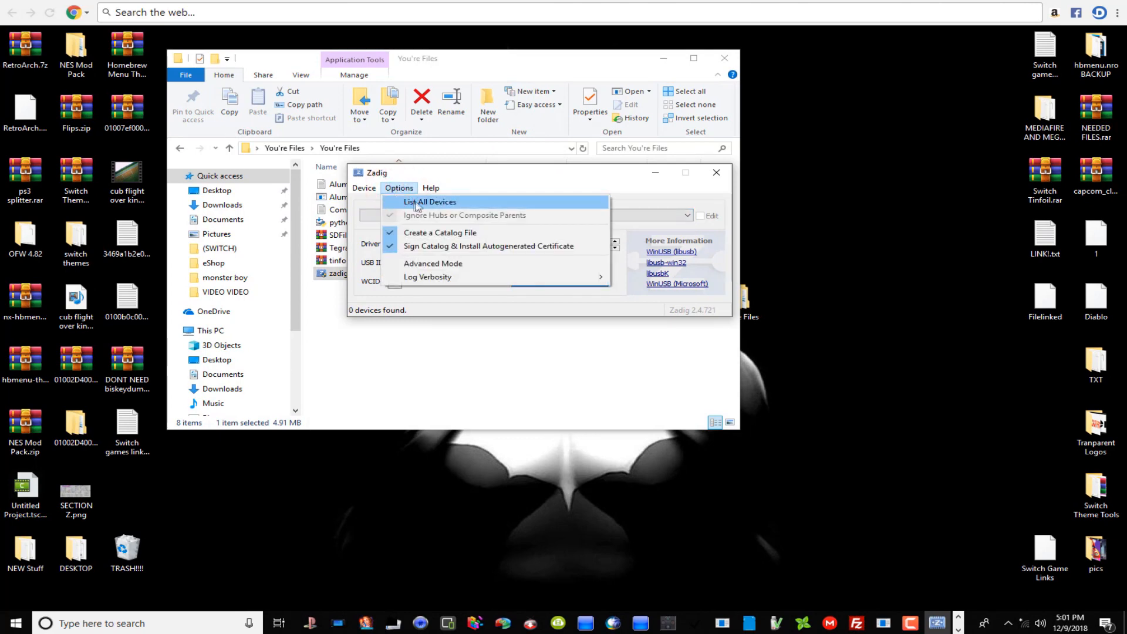
{"action": "left_click", "coordinate": [429, 202]}
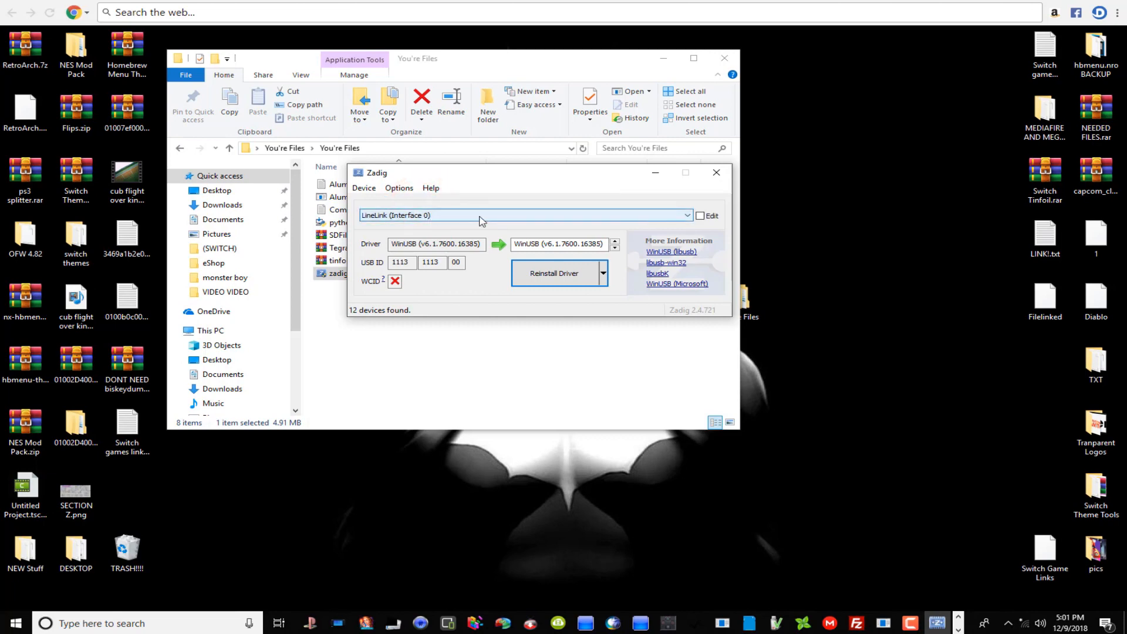
{"action": "left_click", "coordinate": [521, 214]}
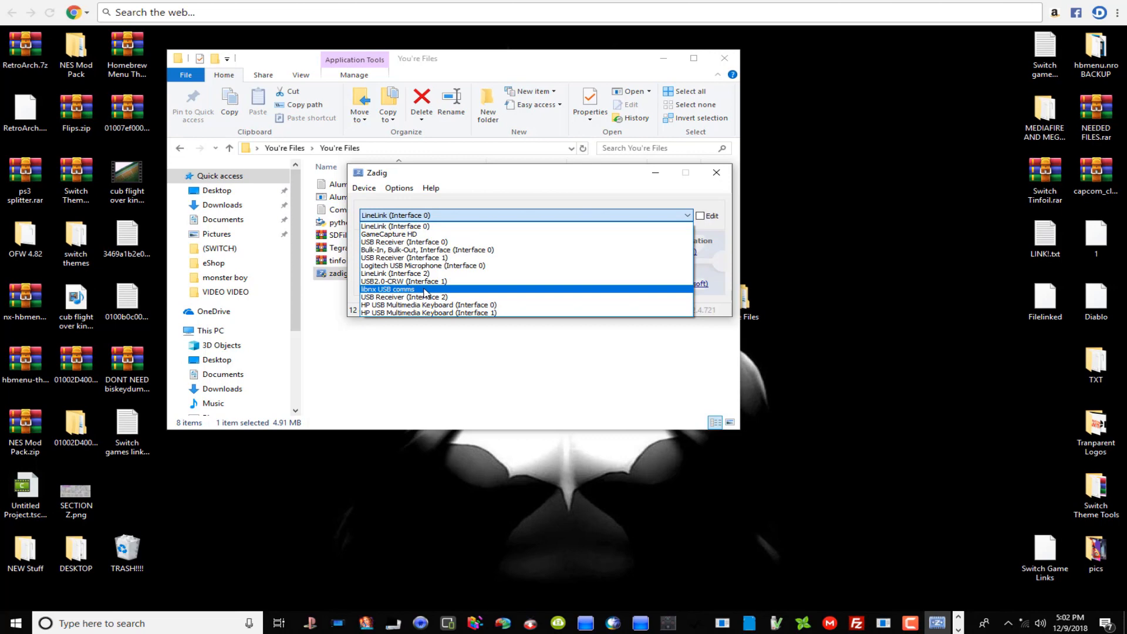
- Choose the libnx USB comms device and set its target driver to libusbK
{"action": "left_click", "coordinate": [388, 289]}
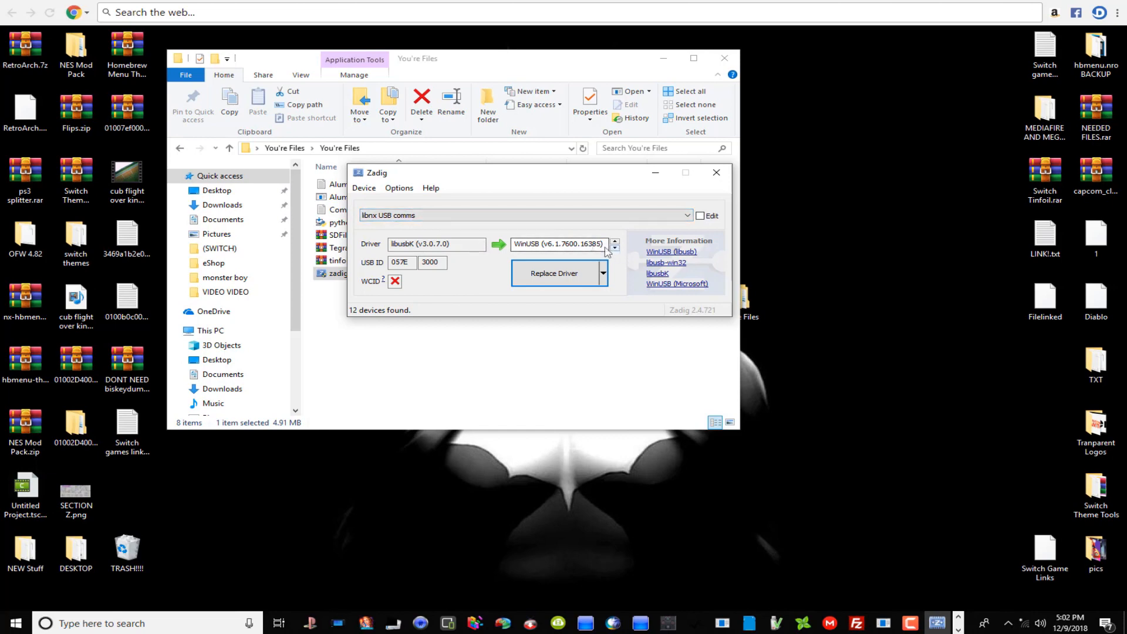
{"action": "left_click", "coordinate": [559, 244]}
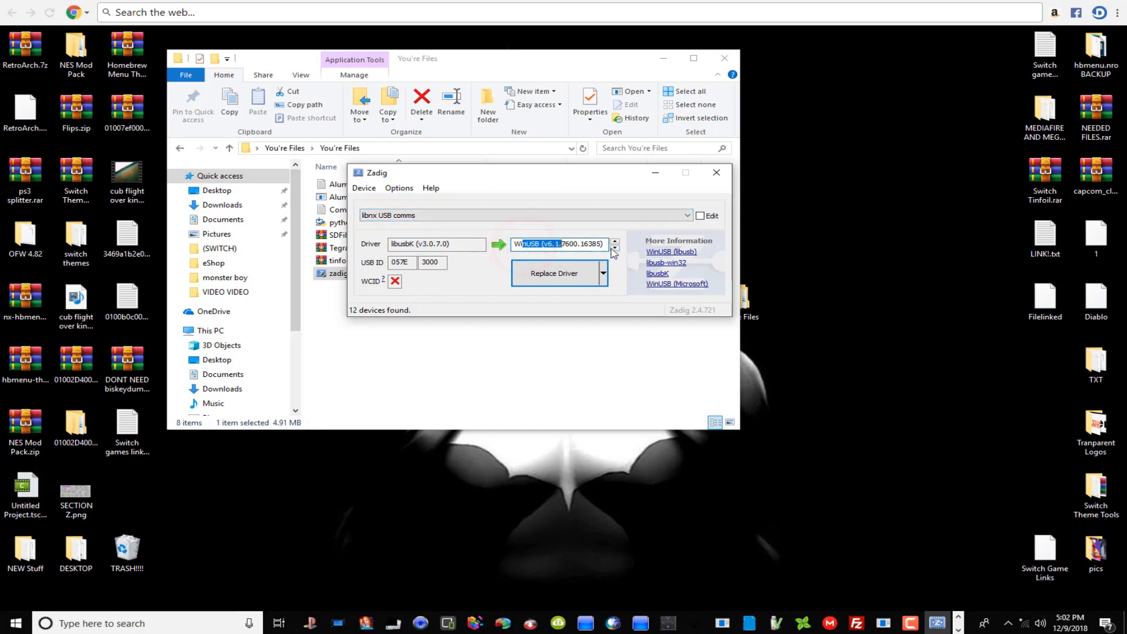
{"action": "left_click", "coordinate": [614, 248]}
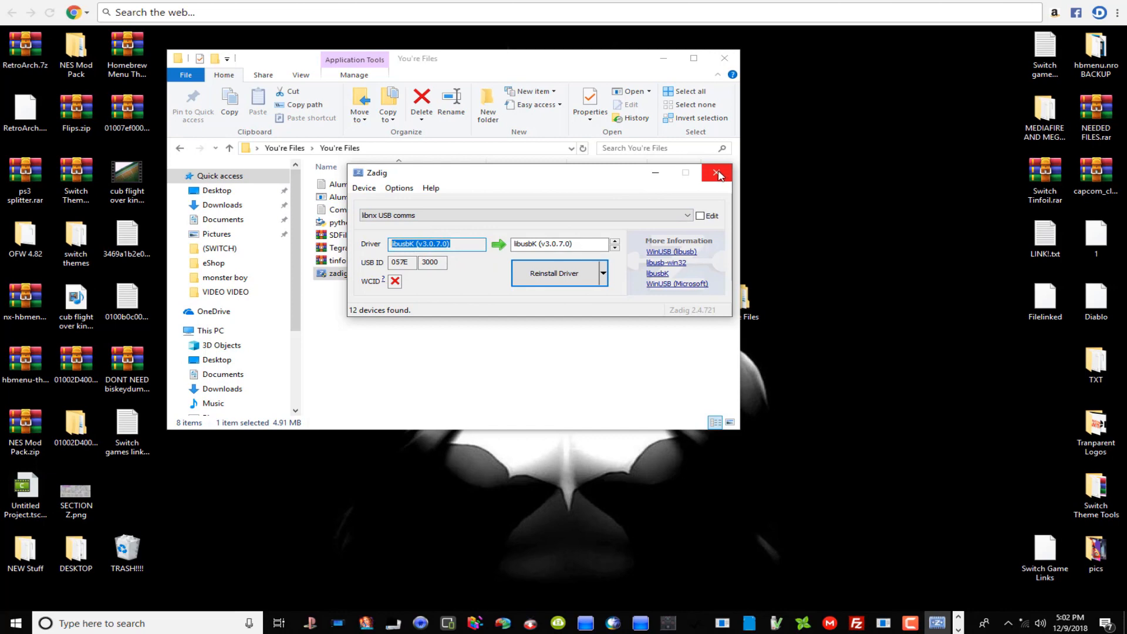
- Close Zadig and the You're Files folder, then start a new File Explorer window at This PC
{"action": "left_click", "coordinate": [718, 174]}
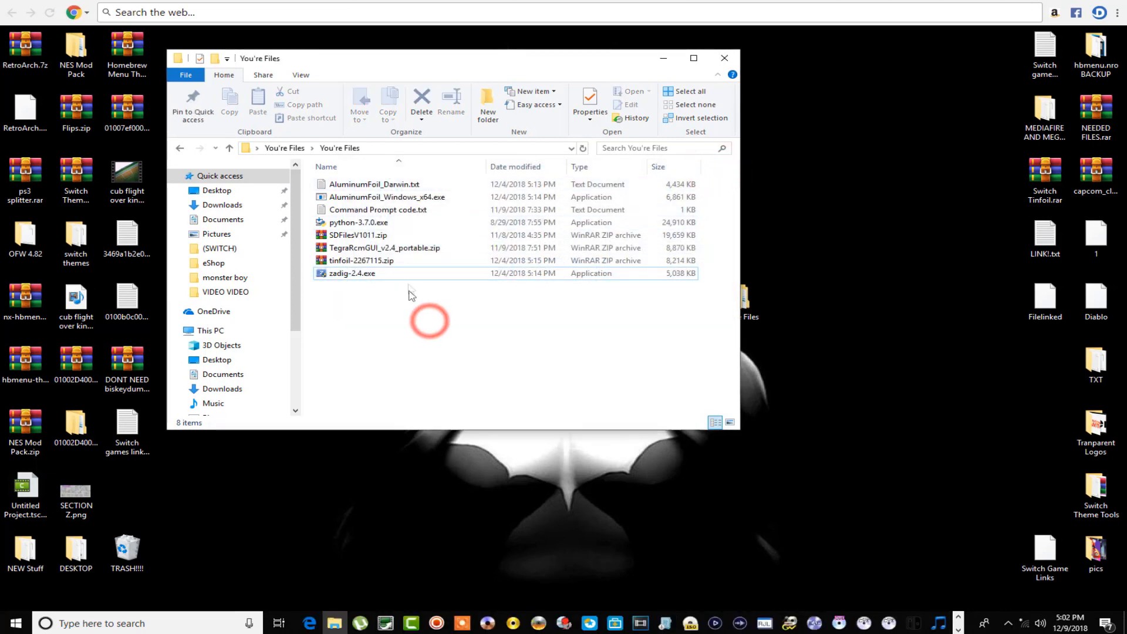
{"action": "left_click", "coordinate": [386, 197]}
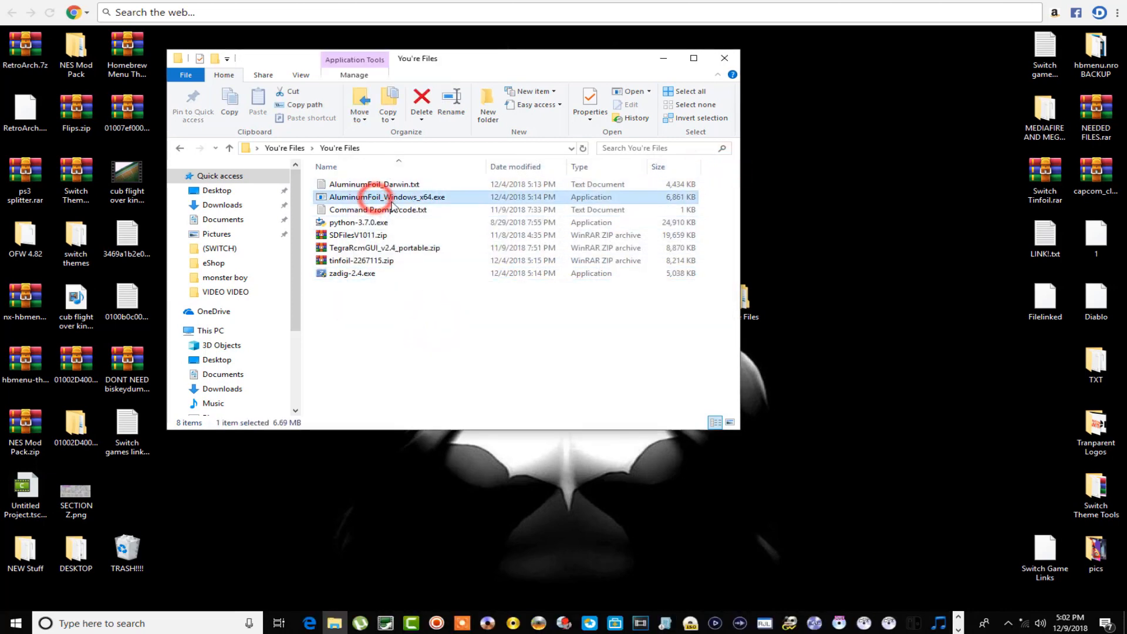
{"action": "mouse_move", "coordinate": [601, 109]}
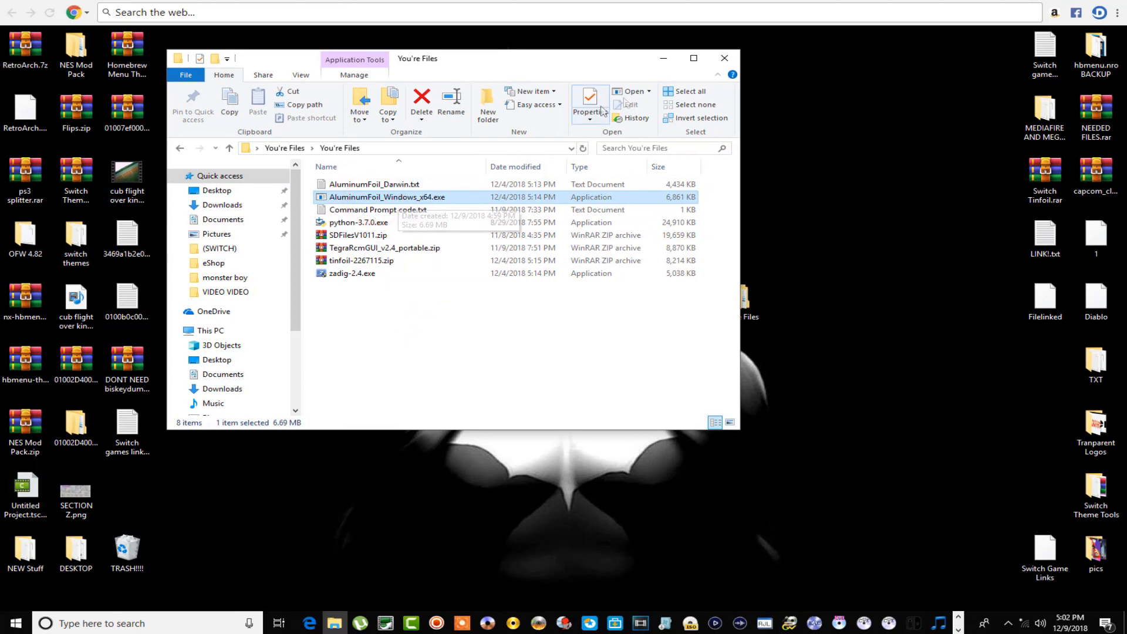
{"action": "left_click", "coordinate": [723, 58]}
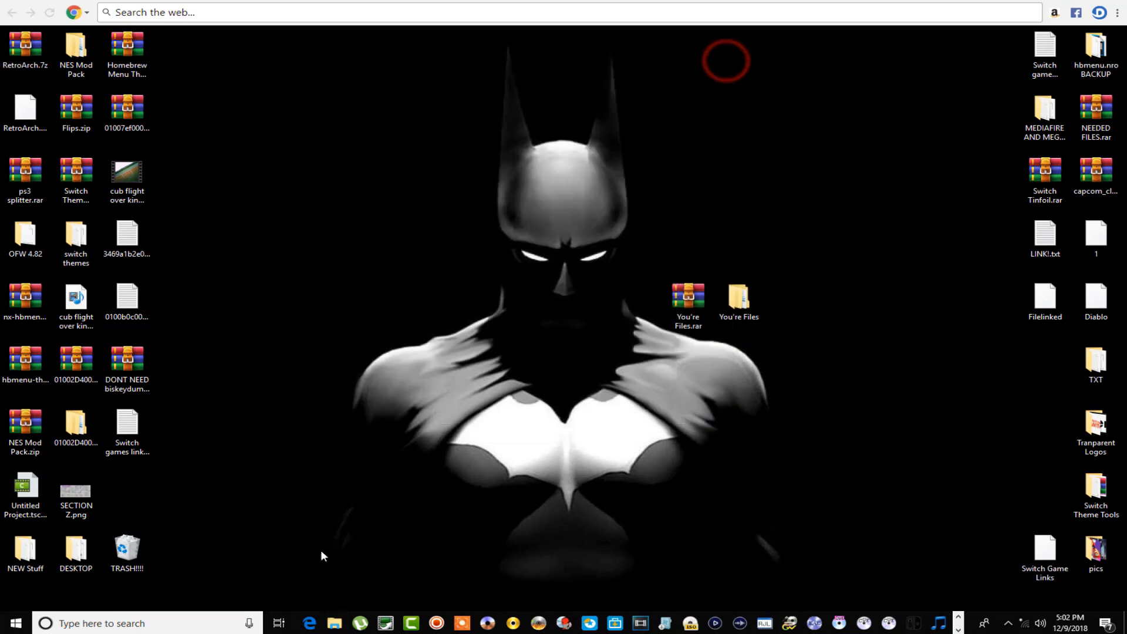
{"action": "left_click", "coordinate": [333, 622]}
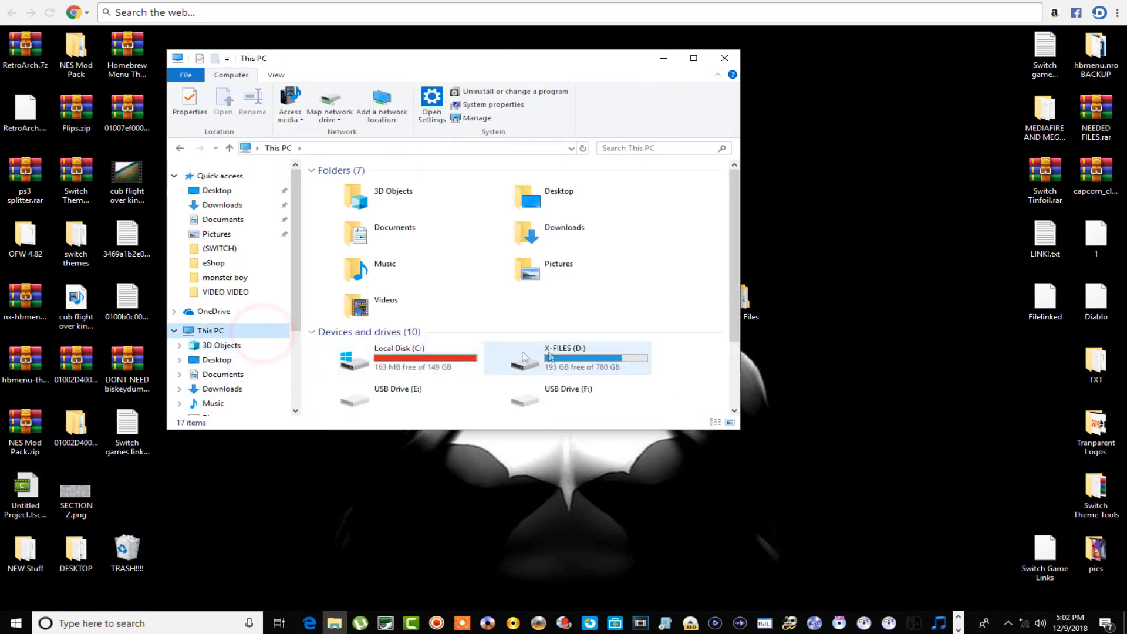
{"action": "mouse_move", "coordinate": [562, 359]}
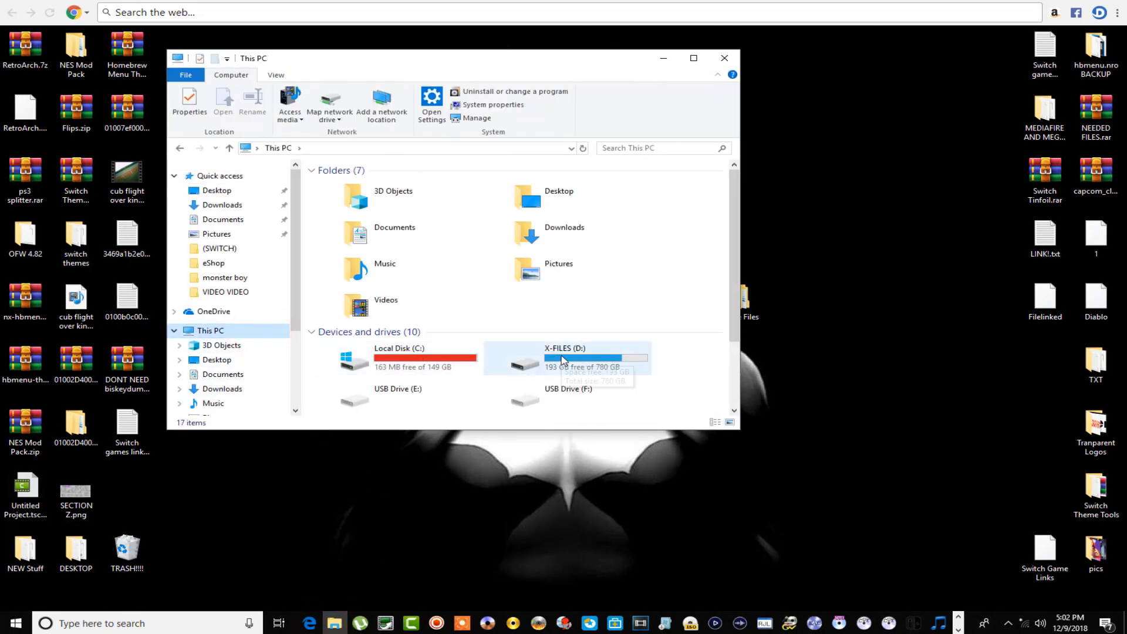
- Go into D:\(SWITCH) on the X-FILES drive and launch AluminumFoil_Windows_x64.exe
{"action": "double_click", "coordinate": [565, 357]}
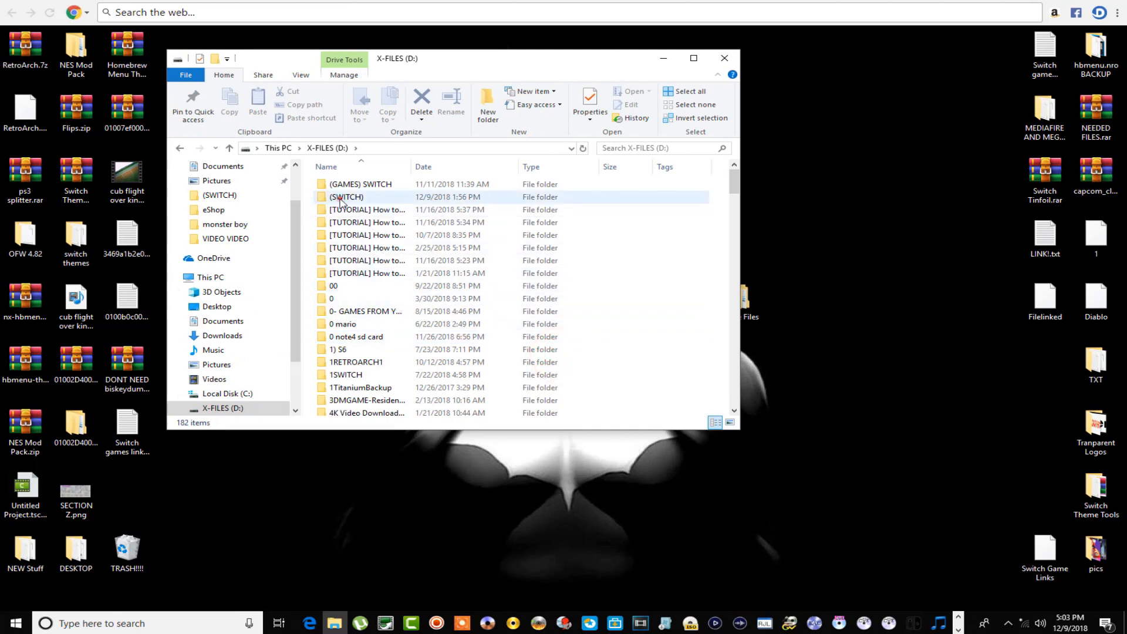
{"action": "left_click", "coordinate": [347, 196]}
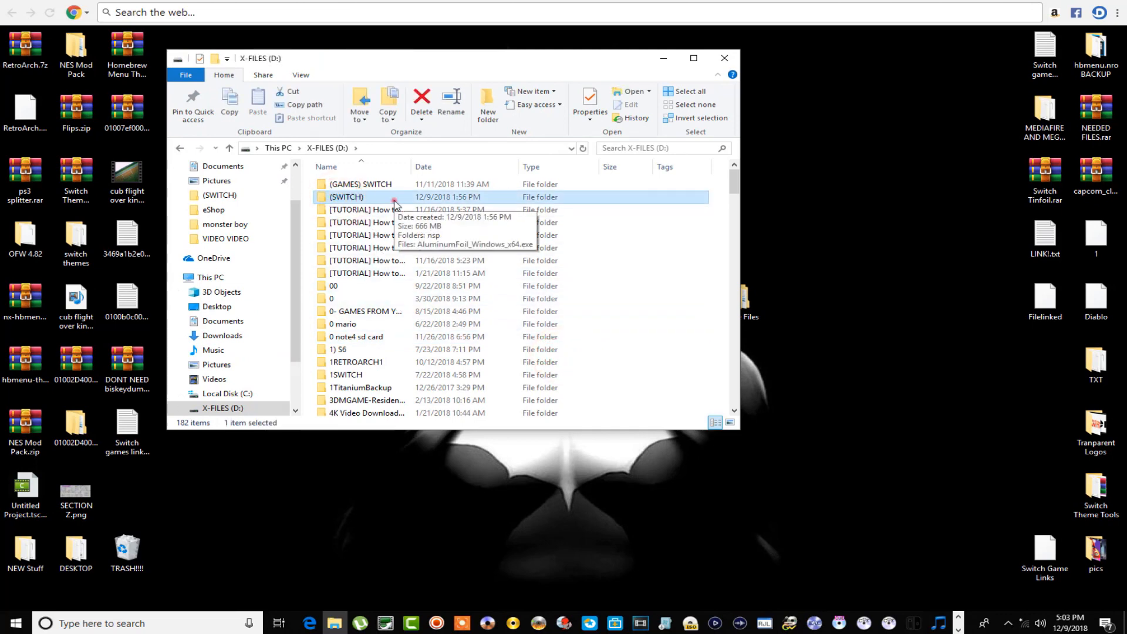
{"action": "double_click", "coordinate": [345, 196]}
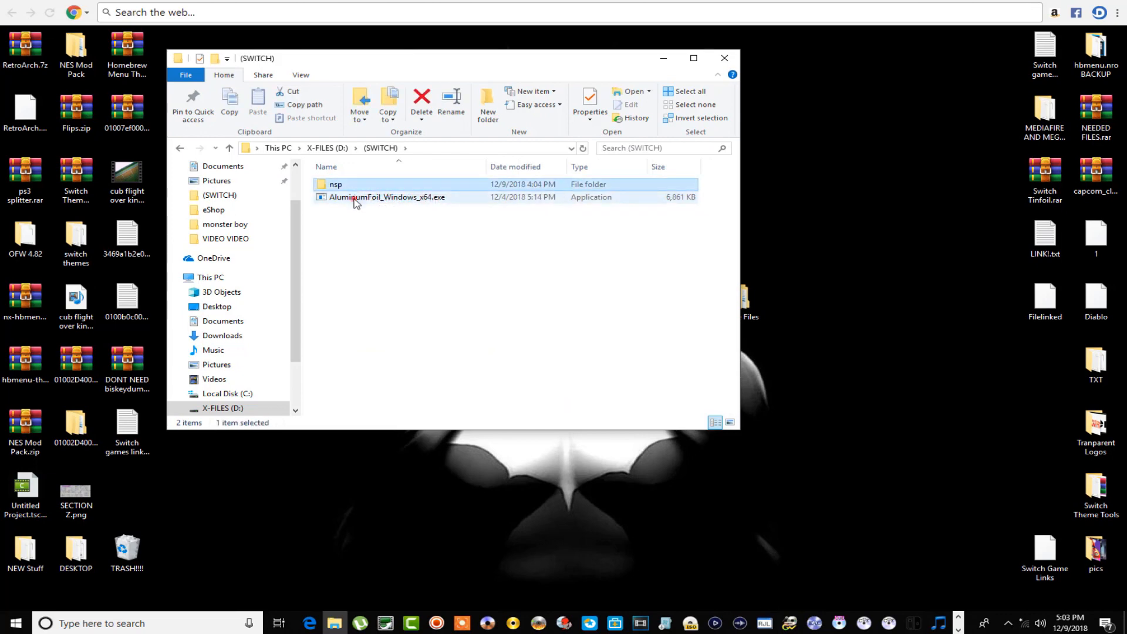
{"action": "left_click", "coordinate": [386, 196]}
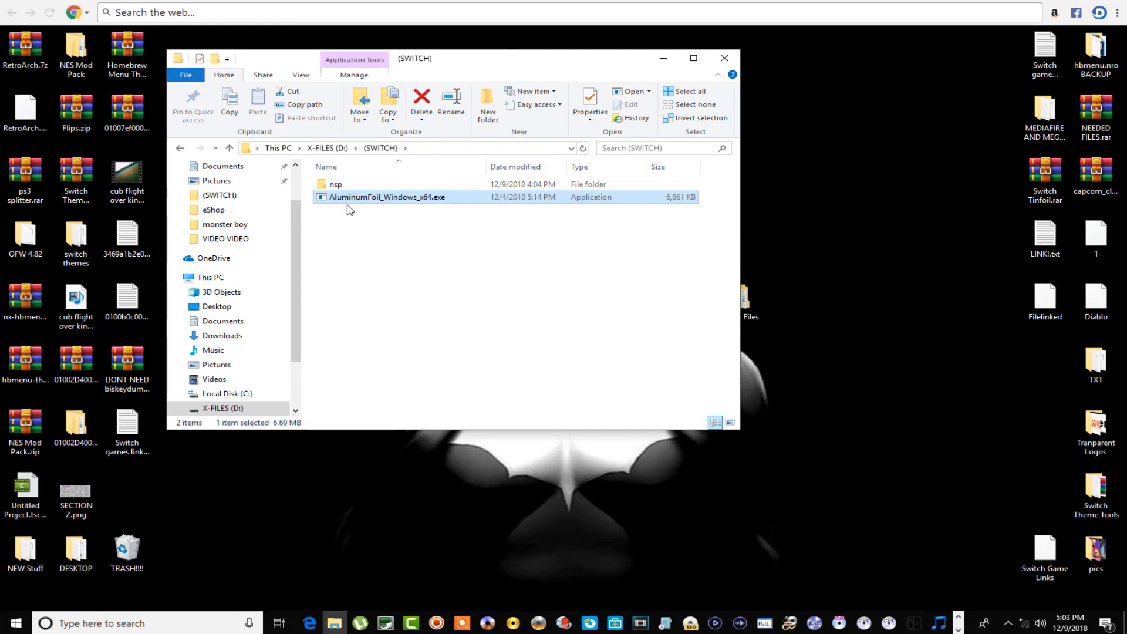
{"action": "mouse_move", "coordinate": [369, 232]}
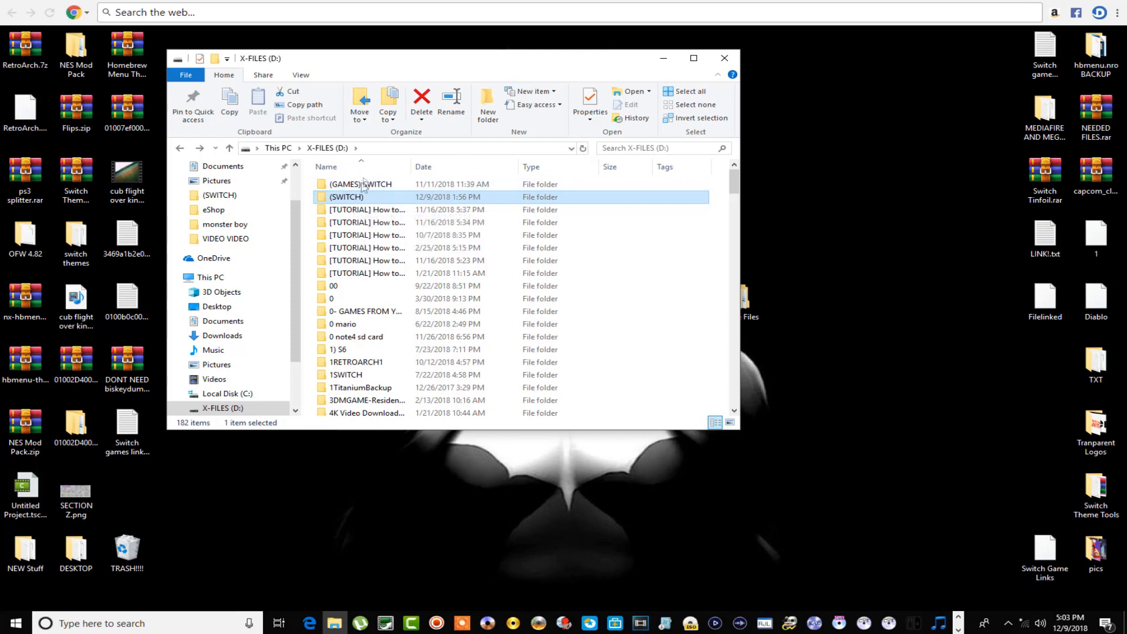
{"action": "scroll", "scroll_direction": "down", "scroll_amount": 3}
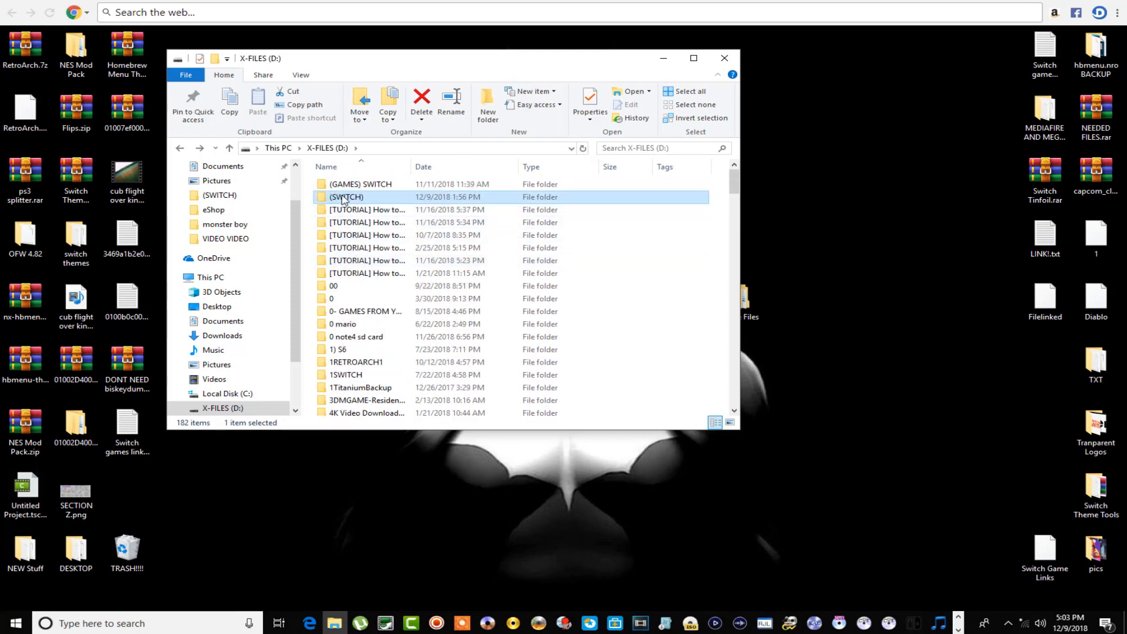
{"action": "double_click", "coordinate": [345, 196]}
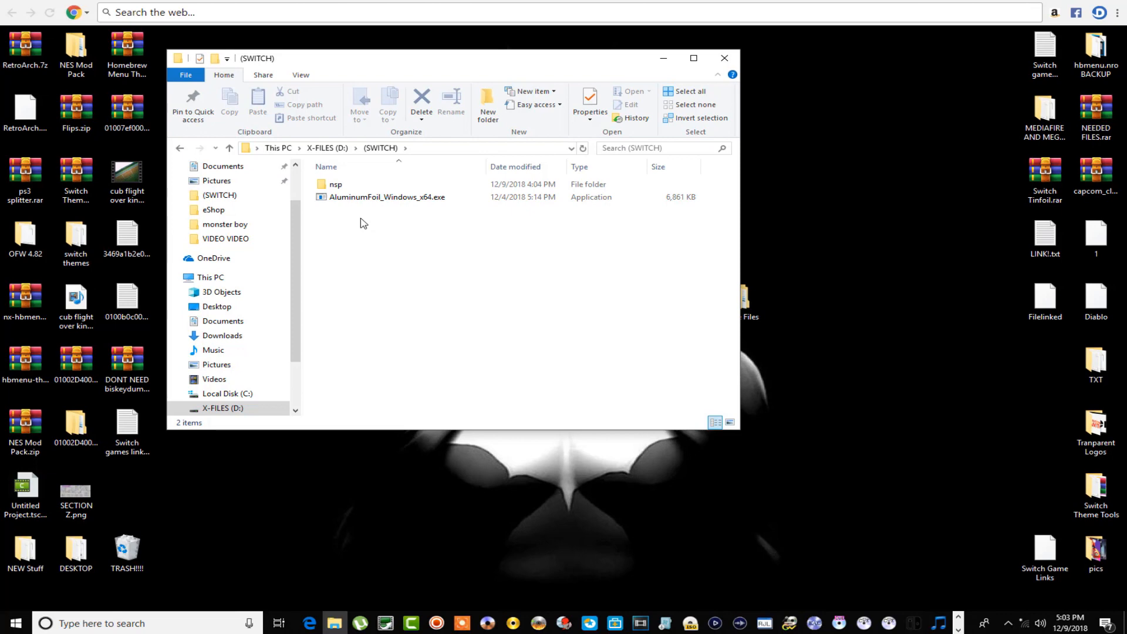
{"action": "left_click", "coordinate": [386, 197]}
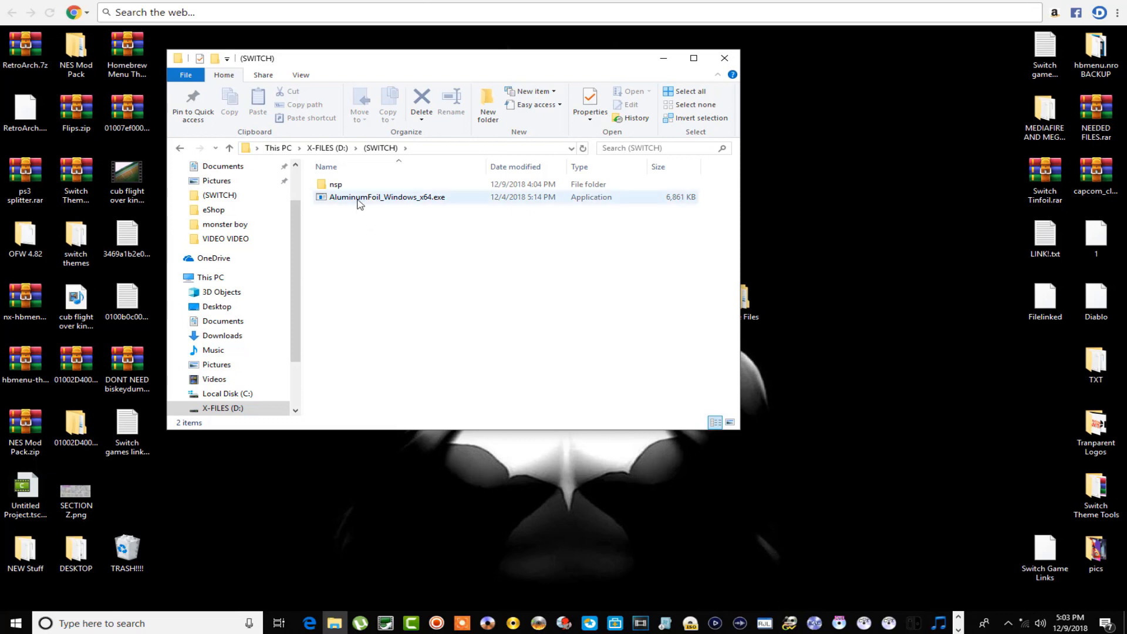
{"action": "mouse_move", "coordinate": [386, 197]}
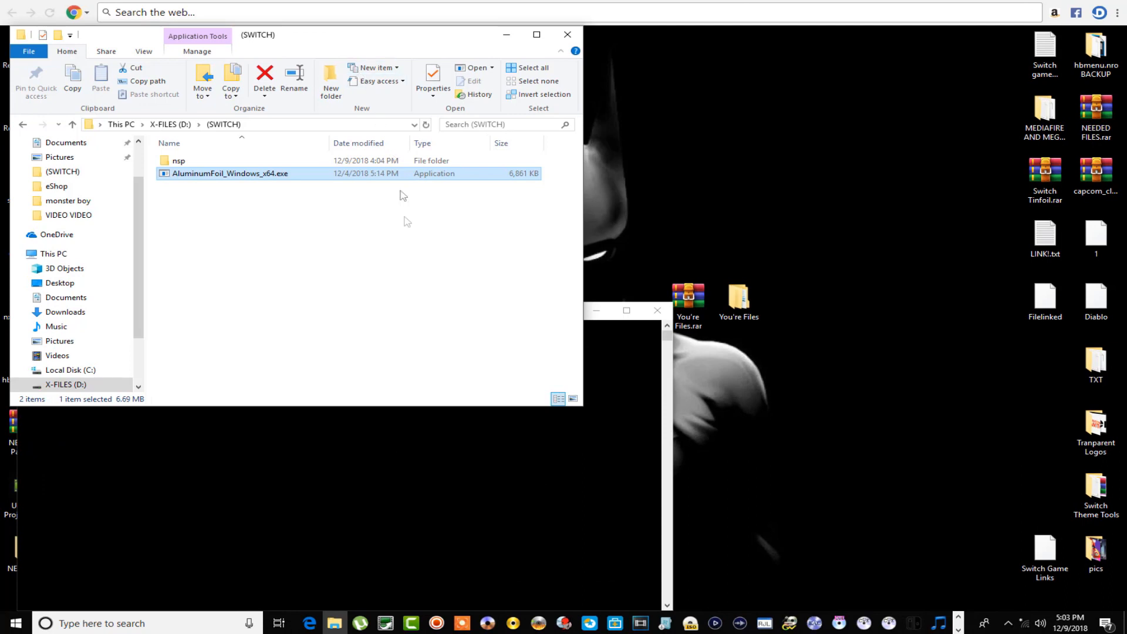
{"action": "mouse_move", "coordinate": [916, 545]}
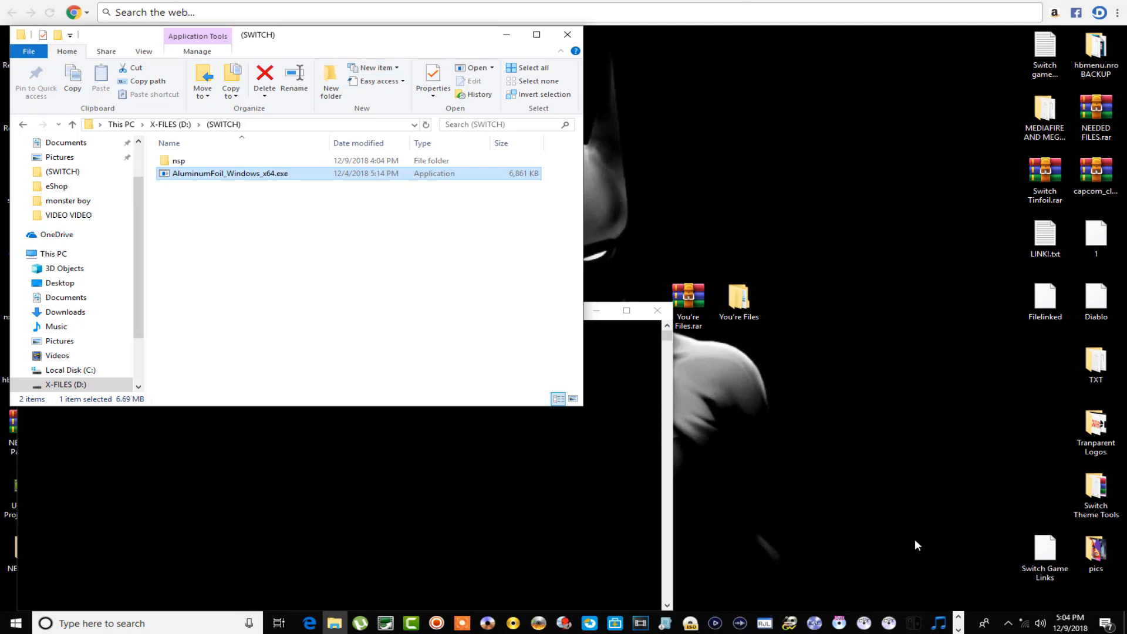
{"action": "mouse_move", "coordinate": [981, 530]}
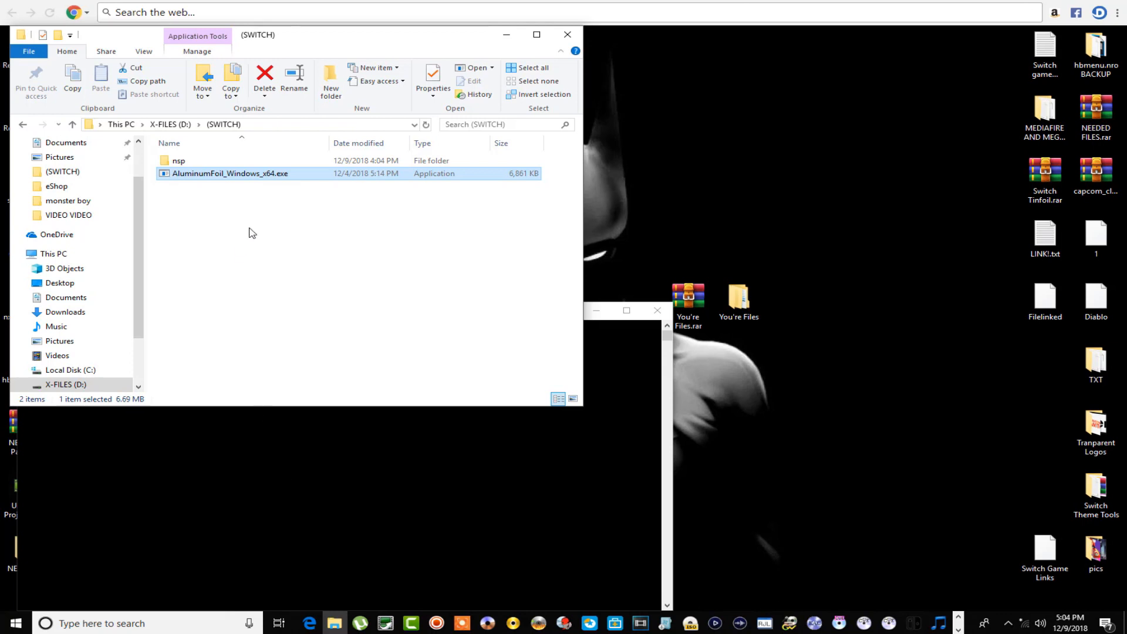
- Enter the nsp folder with the two games and copy its D:\(SWITCH)\nsp path for AluminumFoil's NSP Directory prompt
{"action": "double_click", "coordinate": [230, 174]}
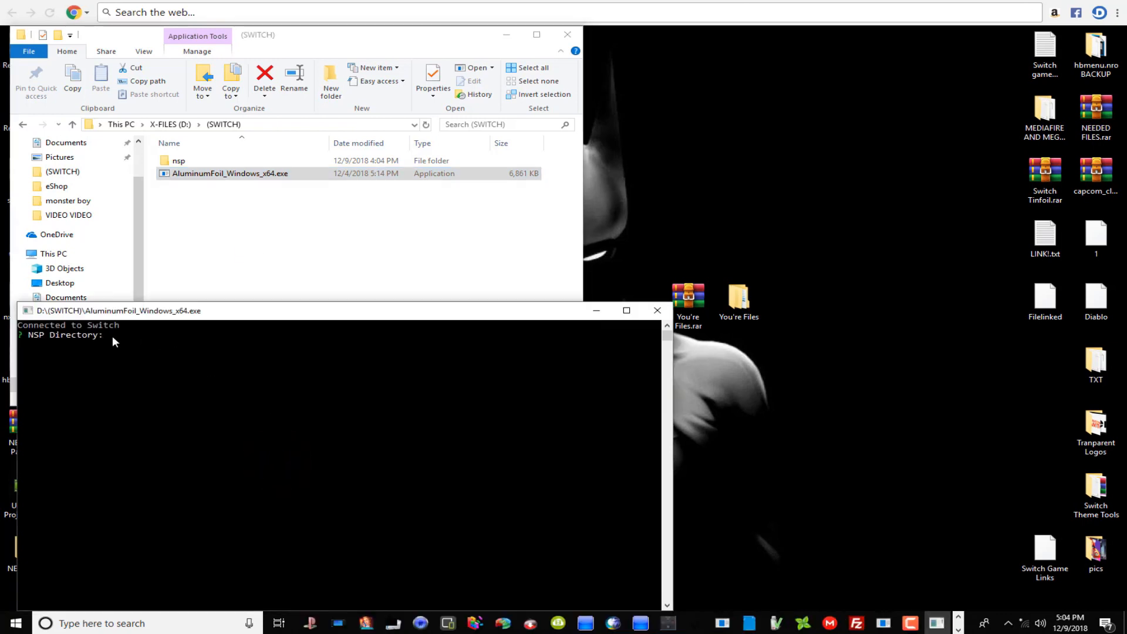
{"action": "left_click", "coordinate": [179, 161]}
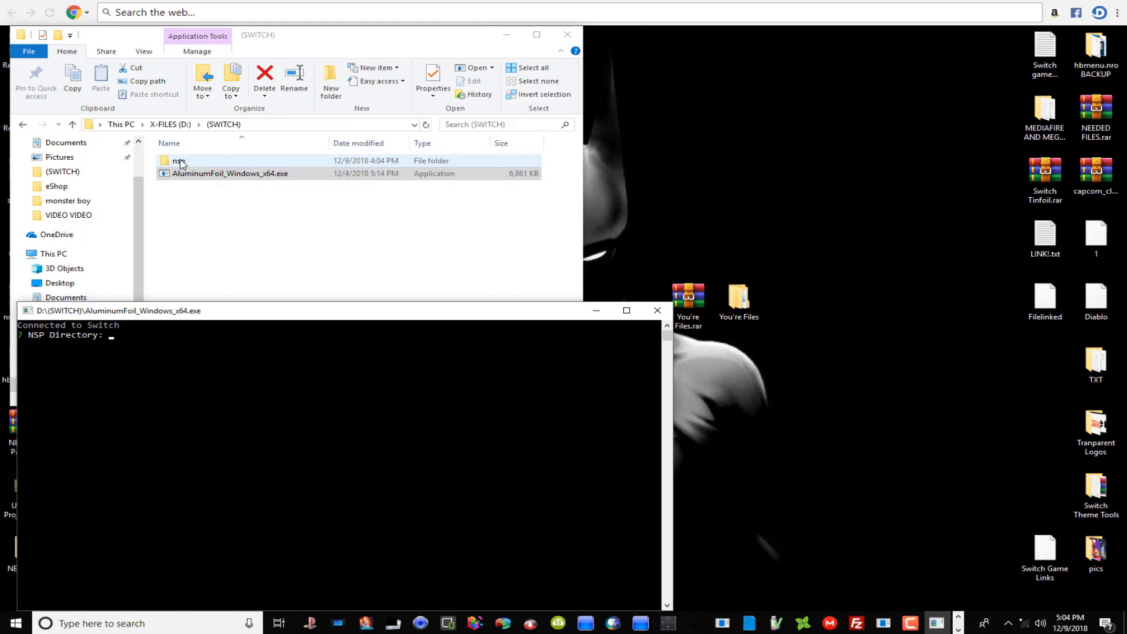
{"action": "double_click", "coordinate": [178, 161]}
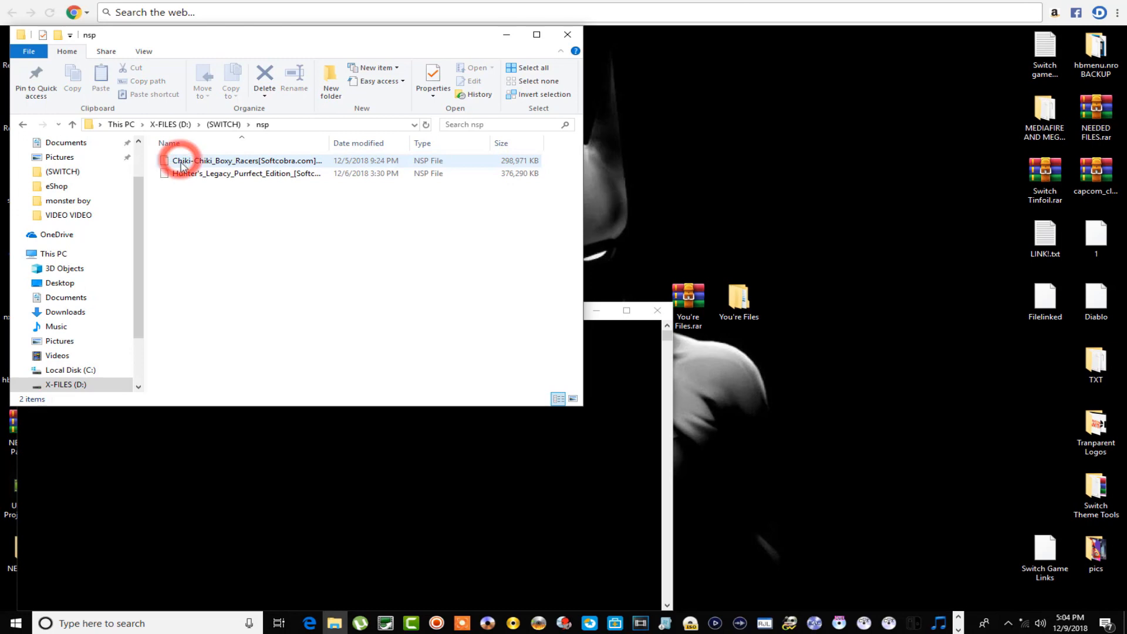
{"action": "left_click", "coordinate": [244, 174]}
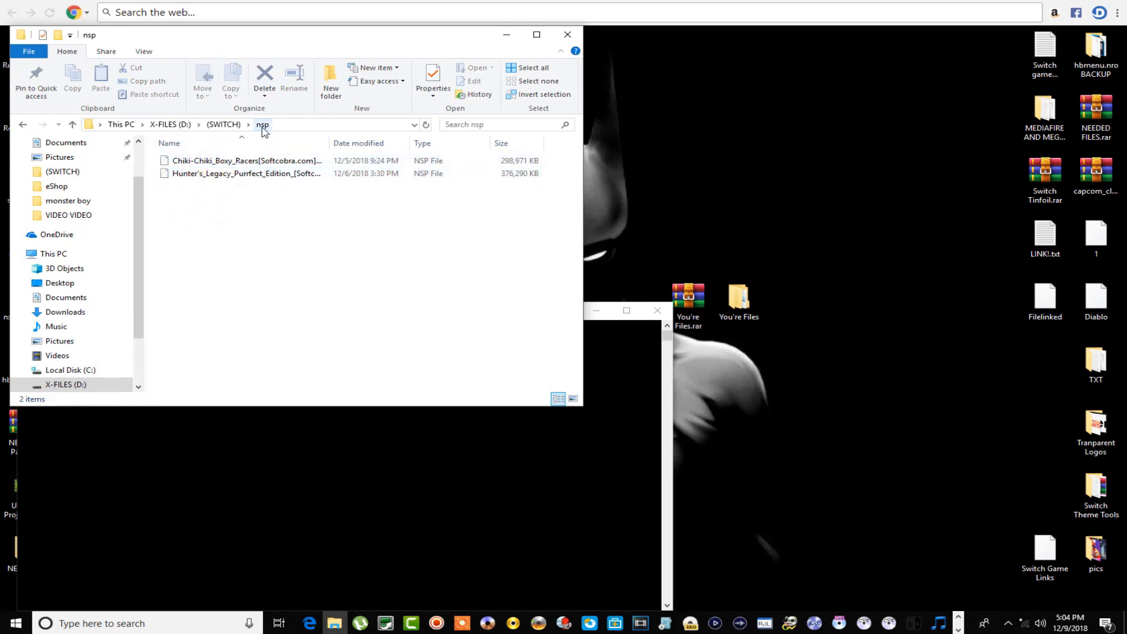
{"action": "right_click", "coordinate": [262, 124]}
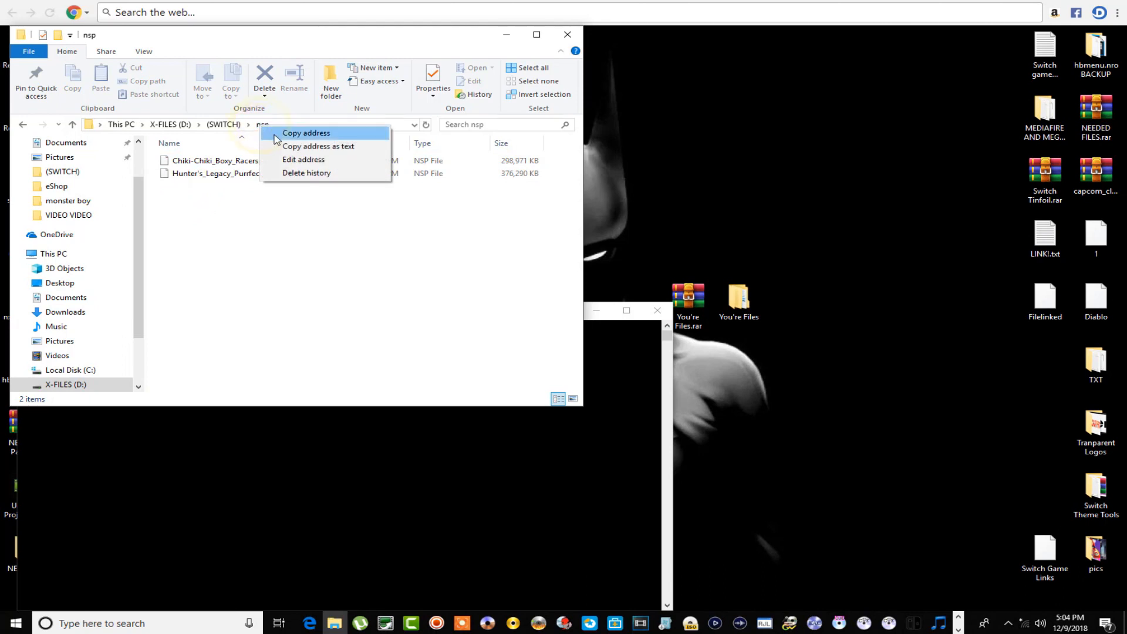
{"action": "mouse_move", "coordinate": [318, 145]}
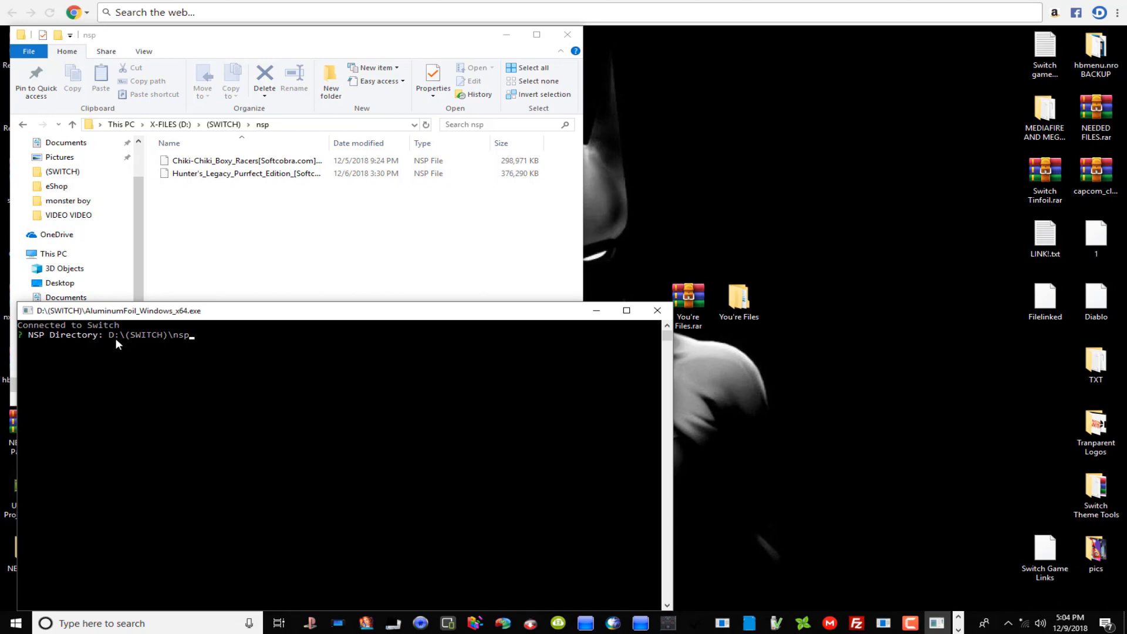
- Confirm D:\(SWITCH)\nsp so both NSP games are listed to send to Tinfoil
{"action": "key", "text": "enter"}
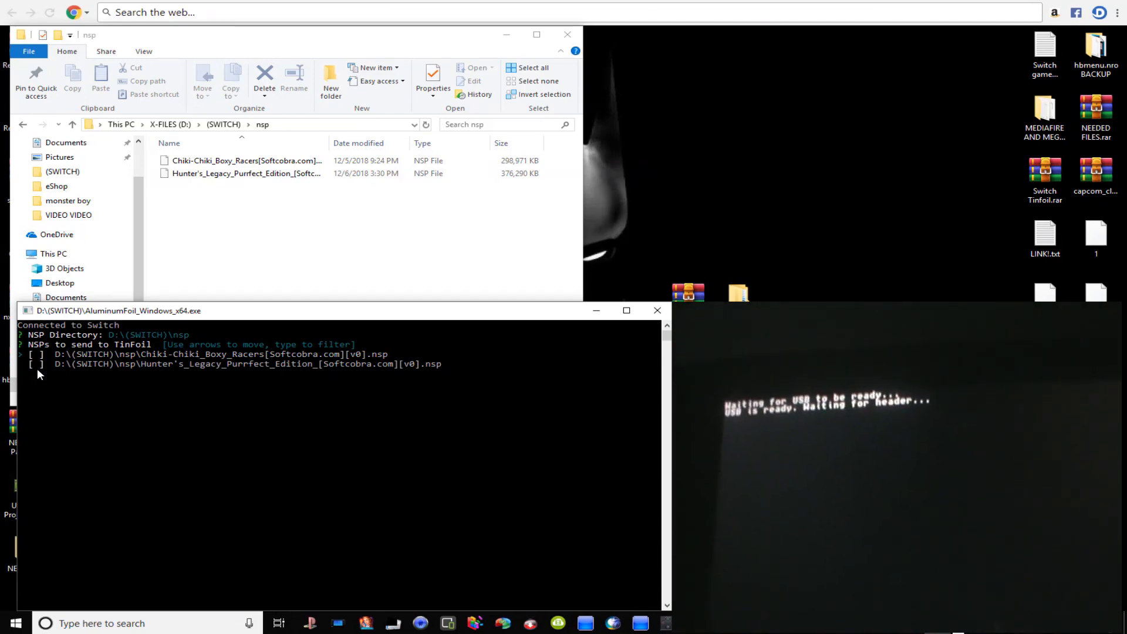
- Mark Chiki-Chiki Boxy Racers and Hunter's Legacy Purrfect Edition and transfer both NSPs to Tinfoil
{"action": "key", "text": "space"}
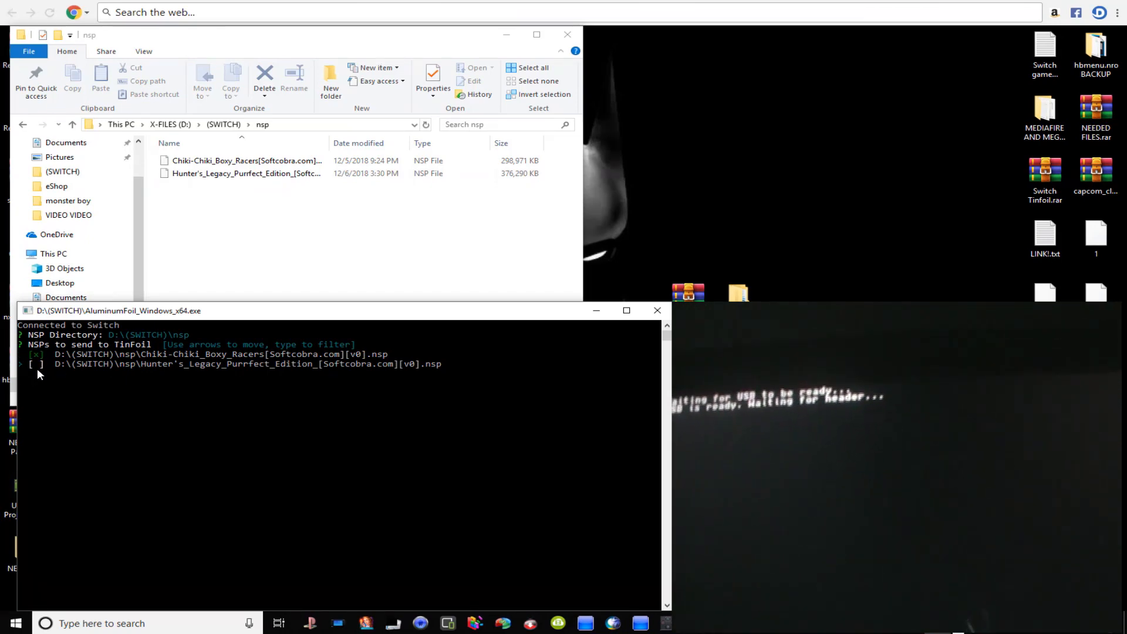
{"action": "key", "text": "space"}
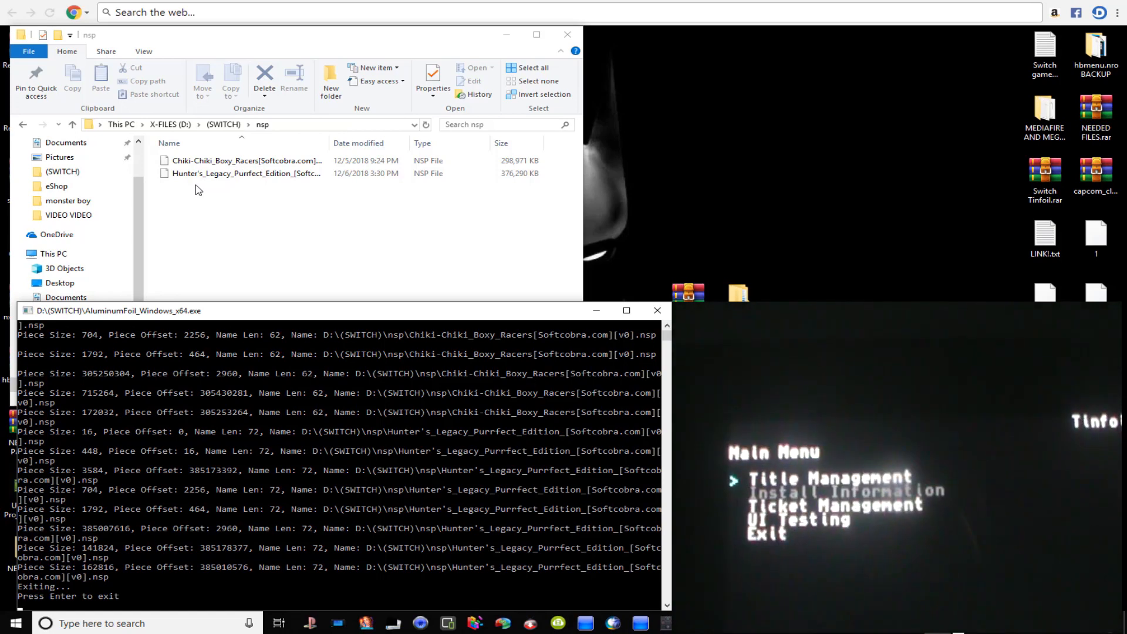
{"action": "key", "text": "Down"}
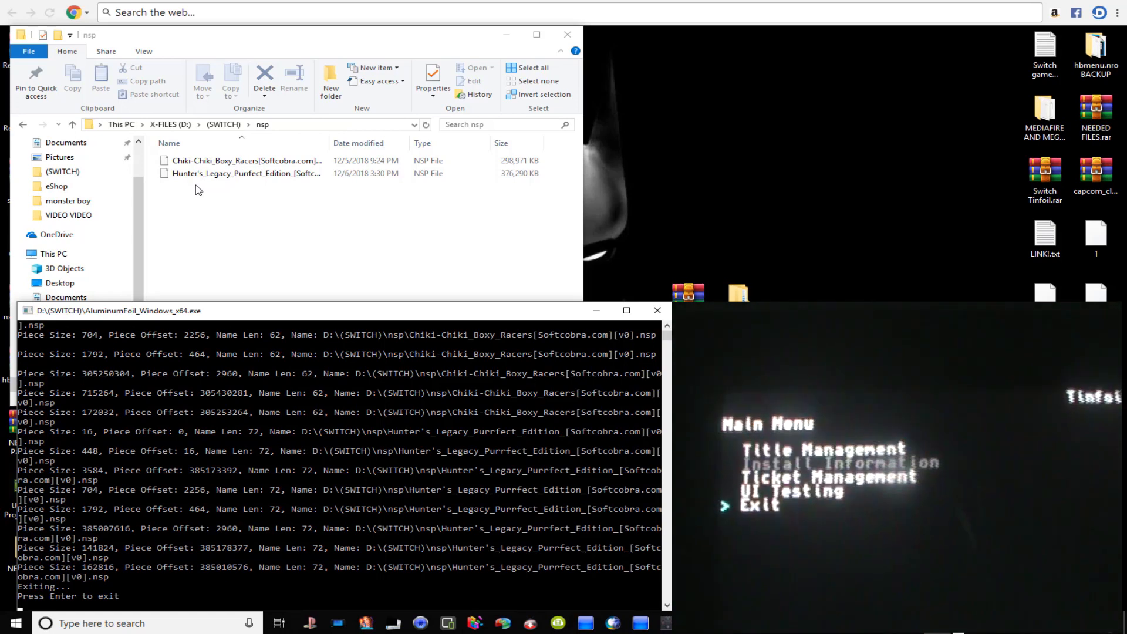